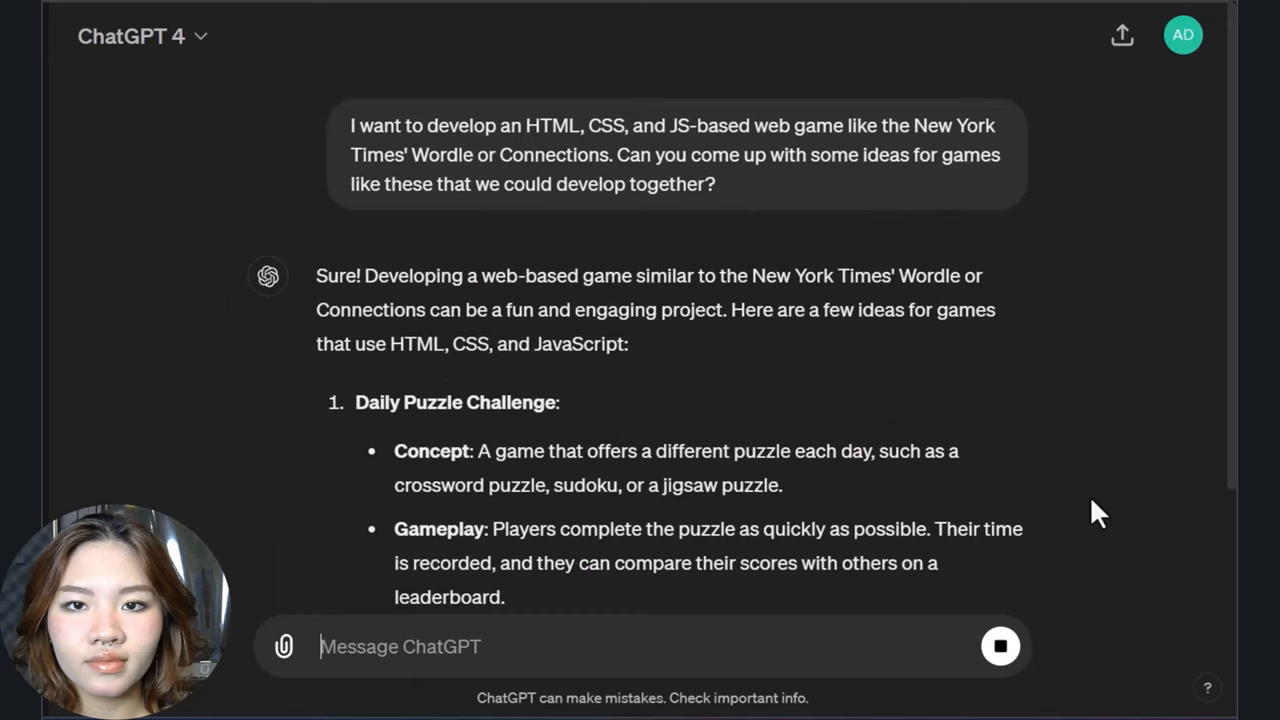
Pick the Word Scramble Race idea and ask ChatGPT for detailed game mechanics.
scroll("down", 3)
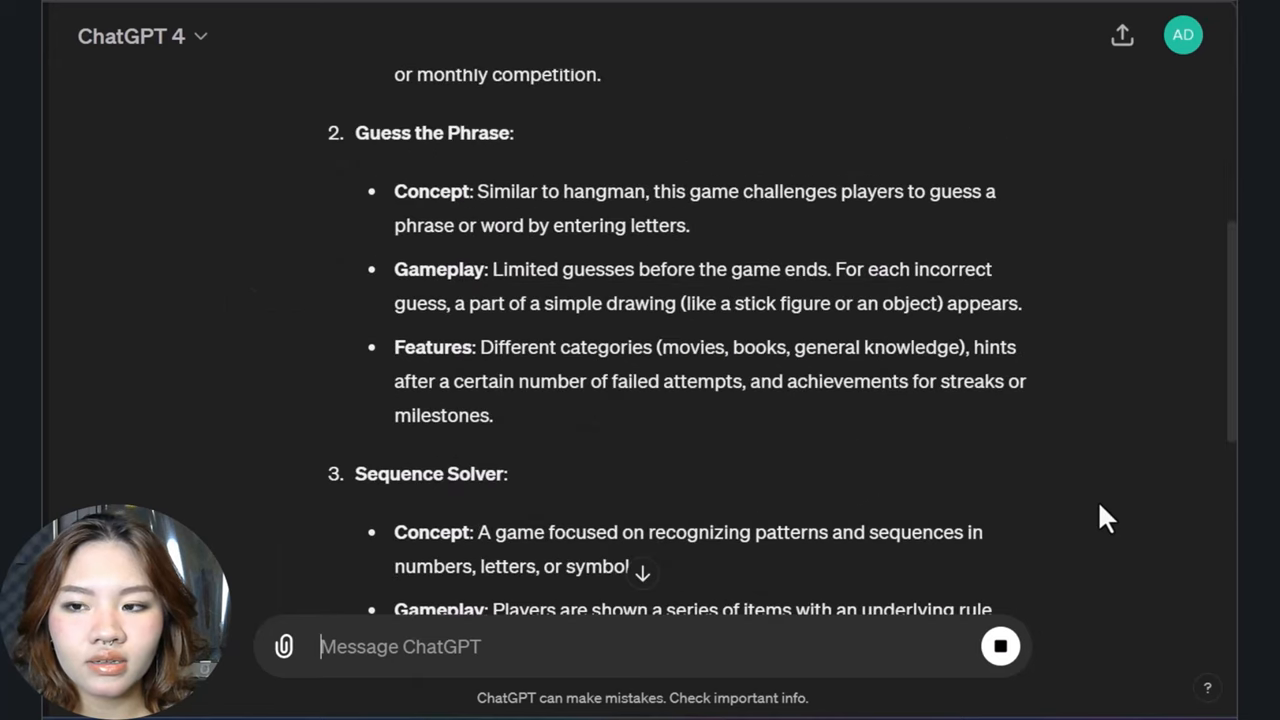
scroll("down", 3)
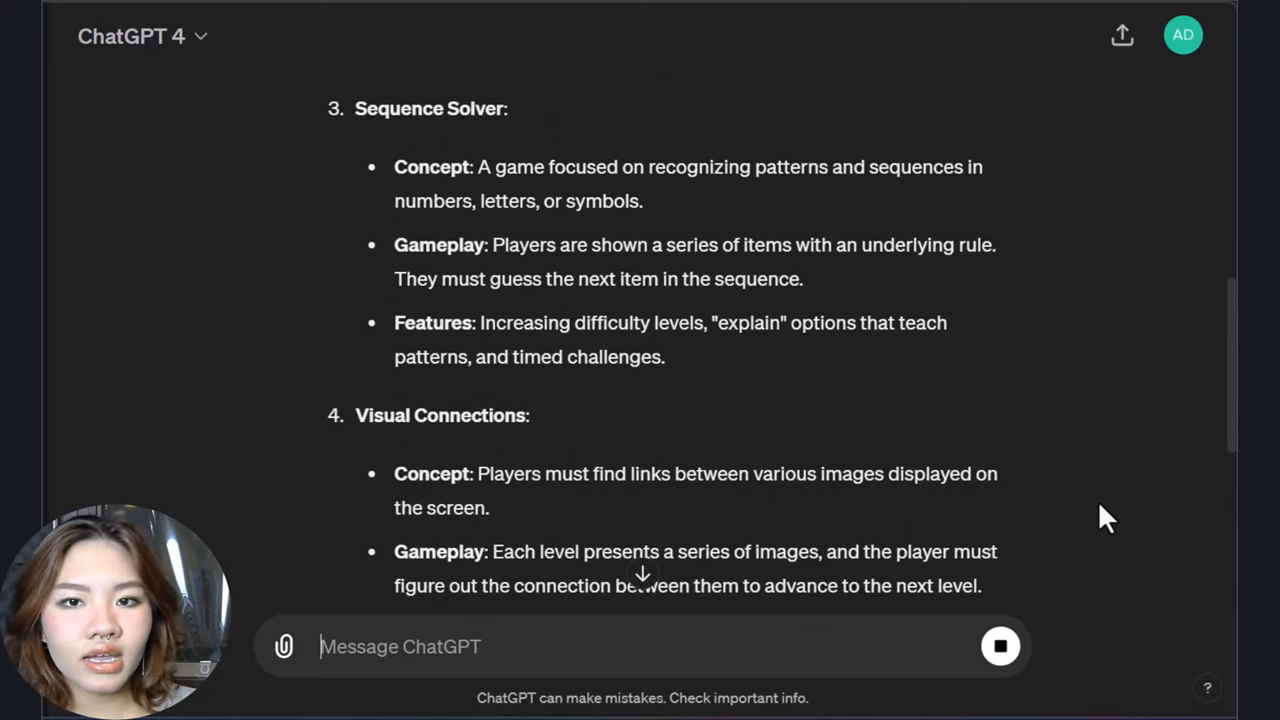
scroll("down", 3)
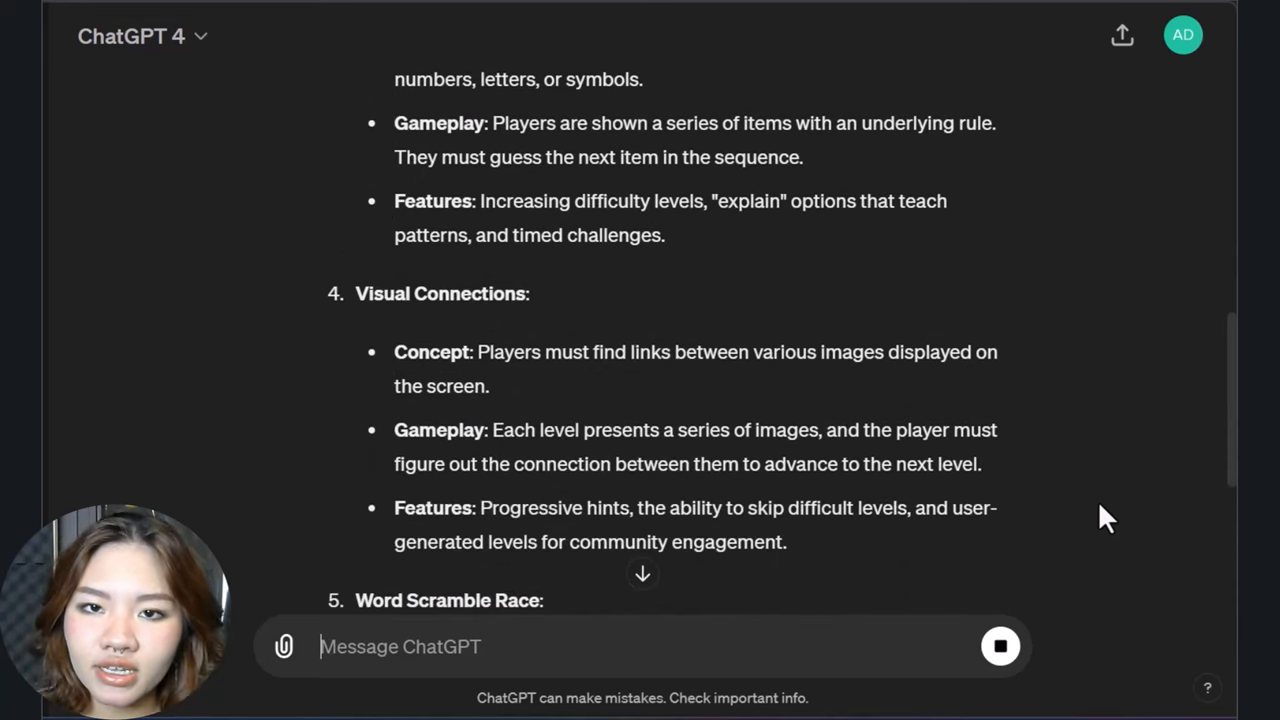
scroll("down", 3)
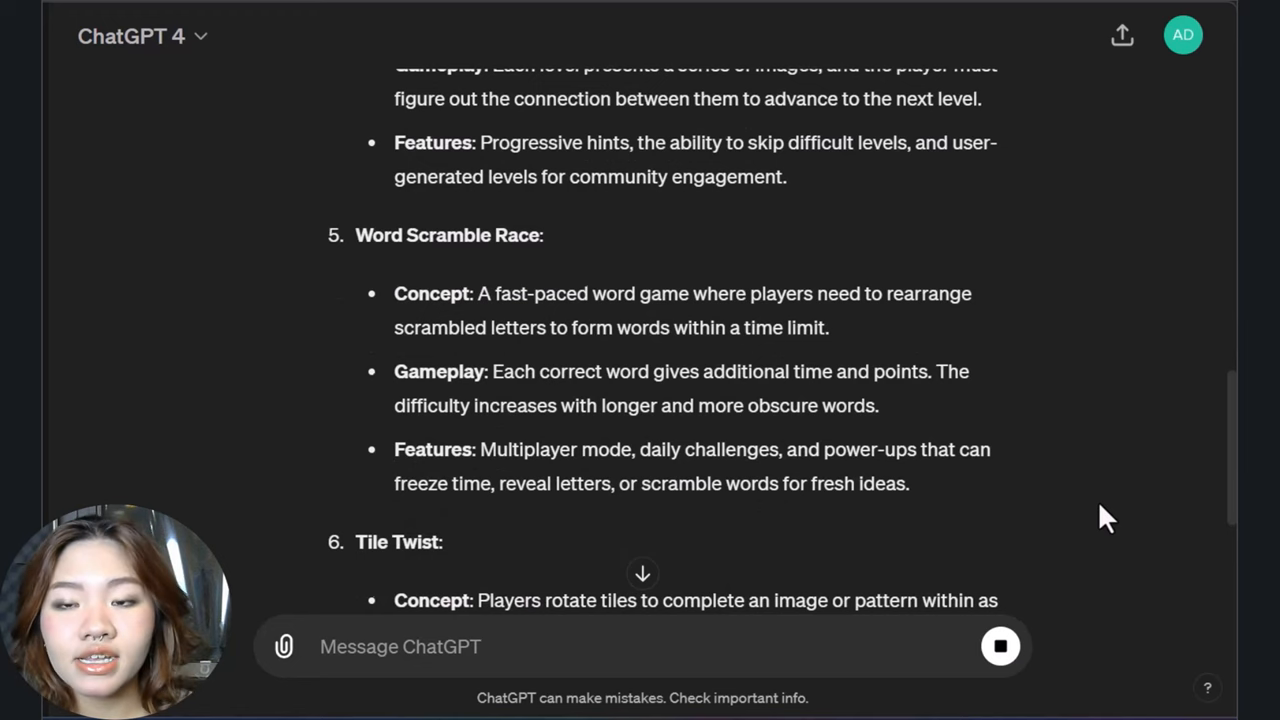
scroll("down", 3)
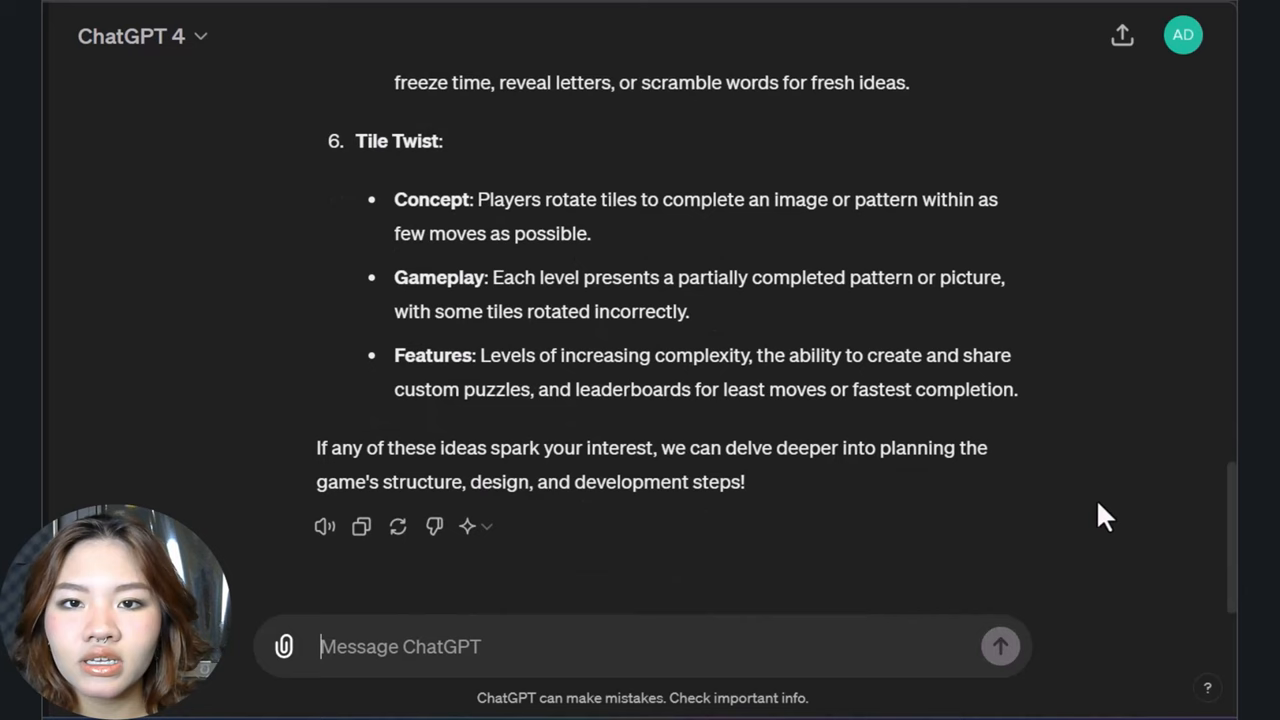
scroll("up", 3)
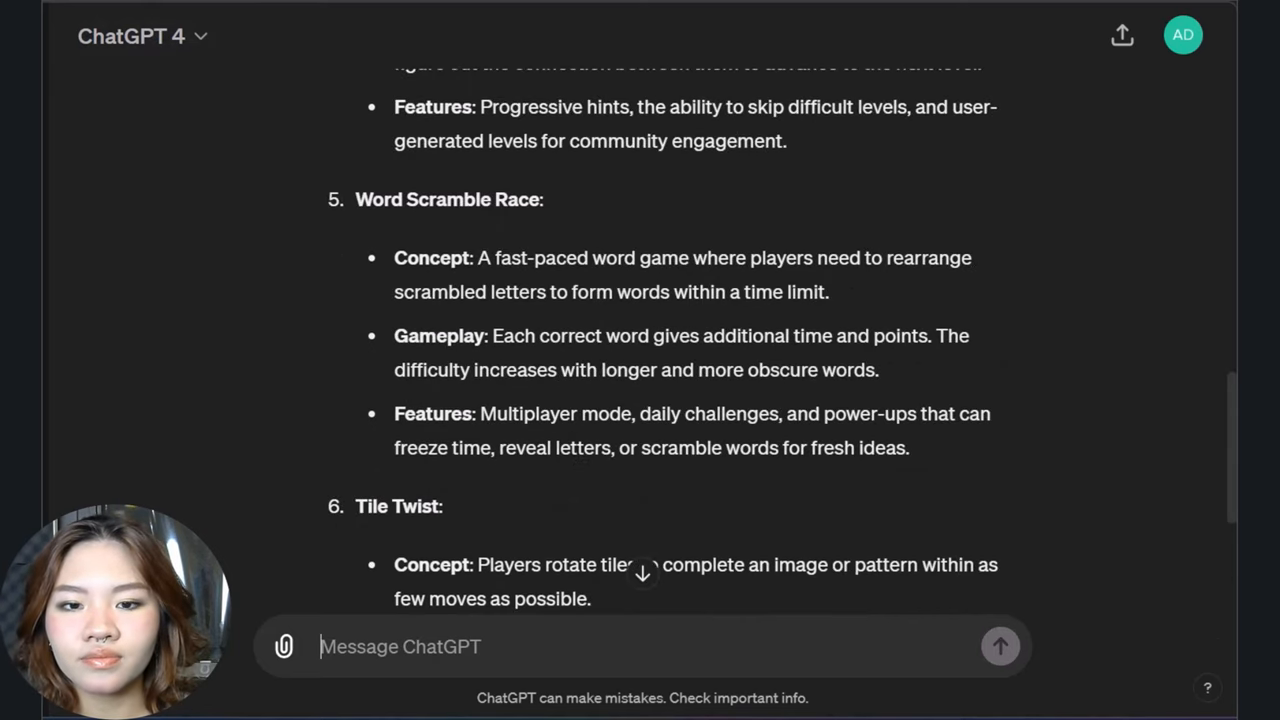
type("I like the Word Scramble Race game idea. Let's go with that! Can you provide detailed game mechanics for this game?")
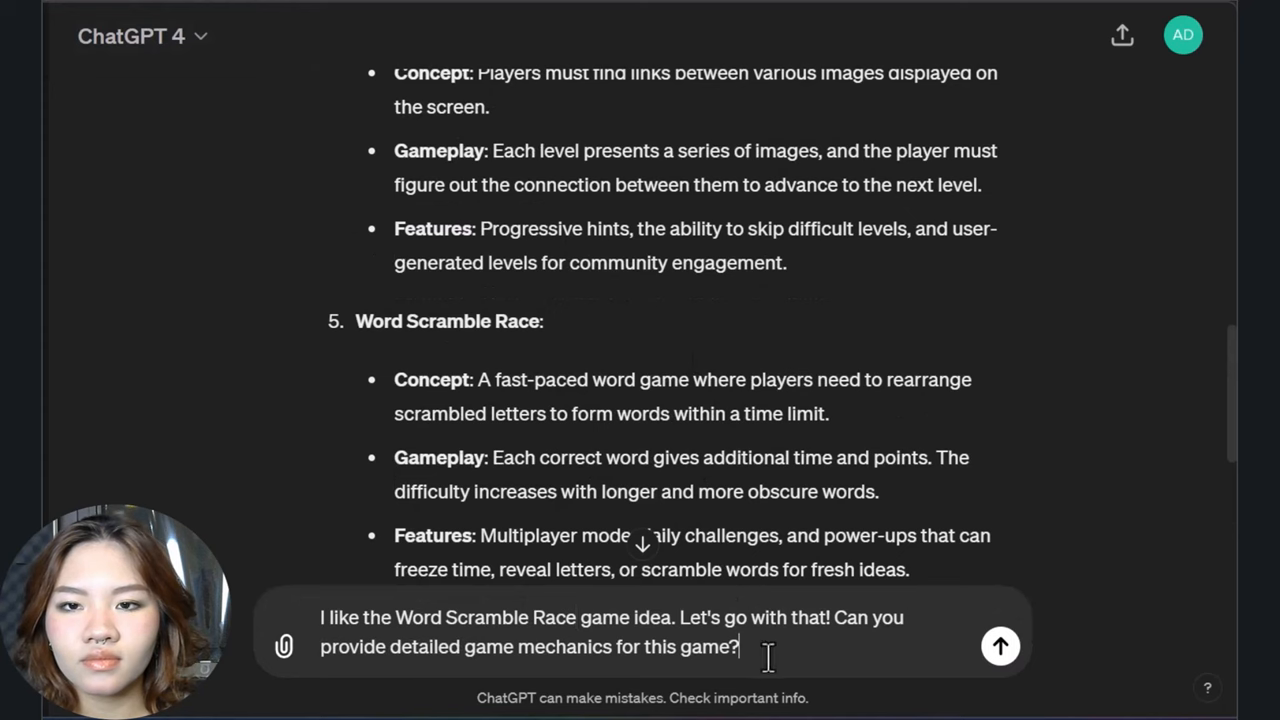
left_click(1000, 646)
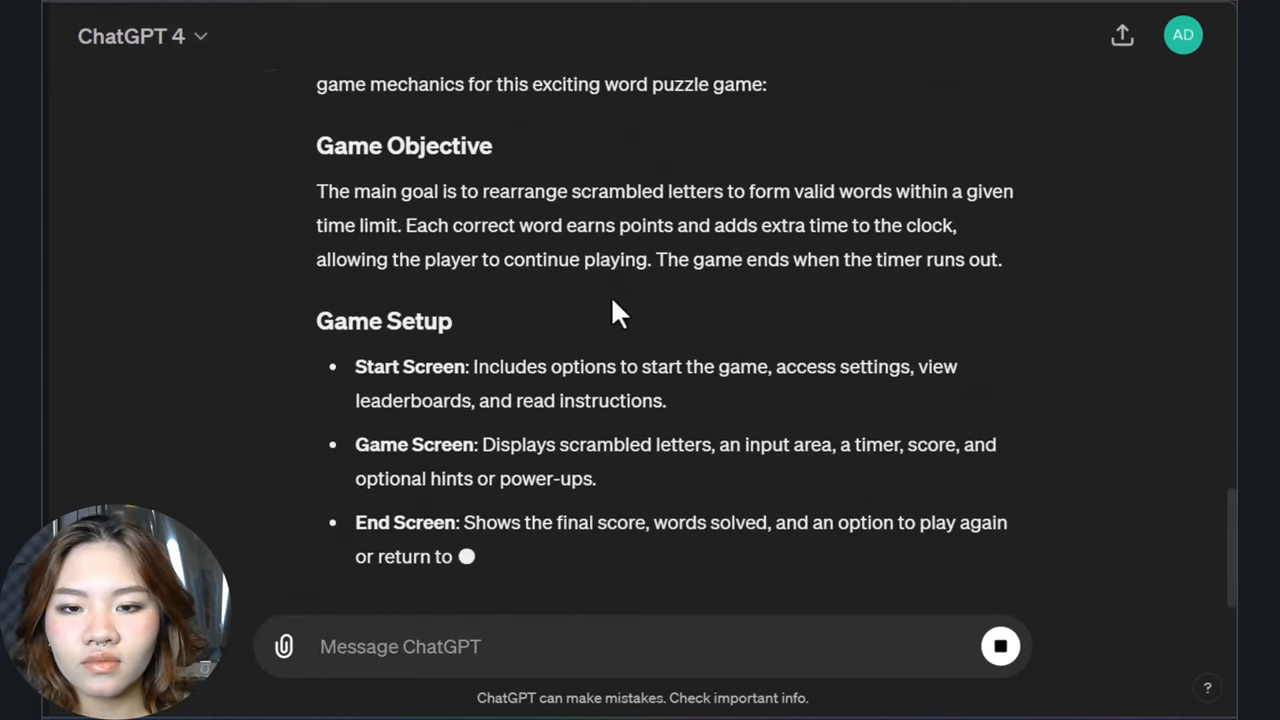
Read through ChatGPT's plan covering gameplay mechanics, features and development considerations.
scroll("down", 3)
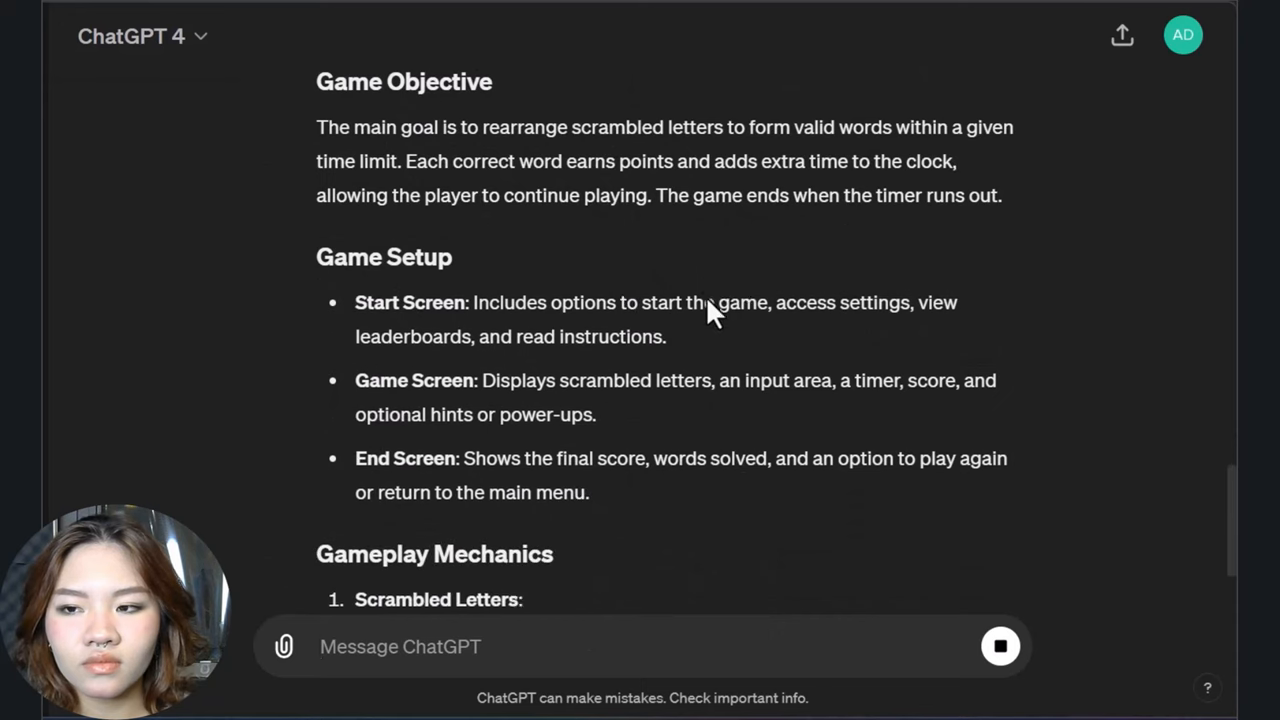
scroll("down", 3)
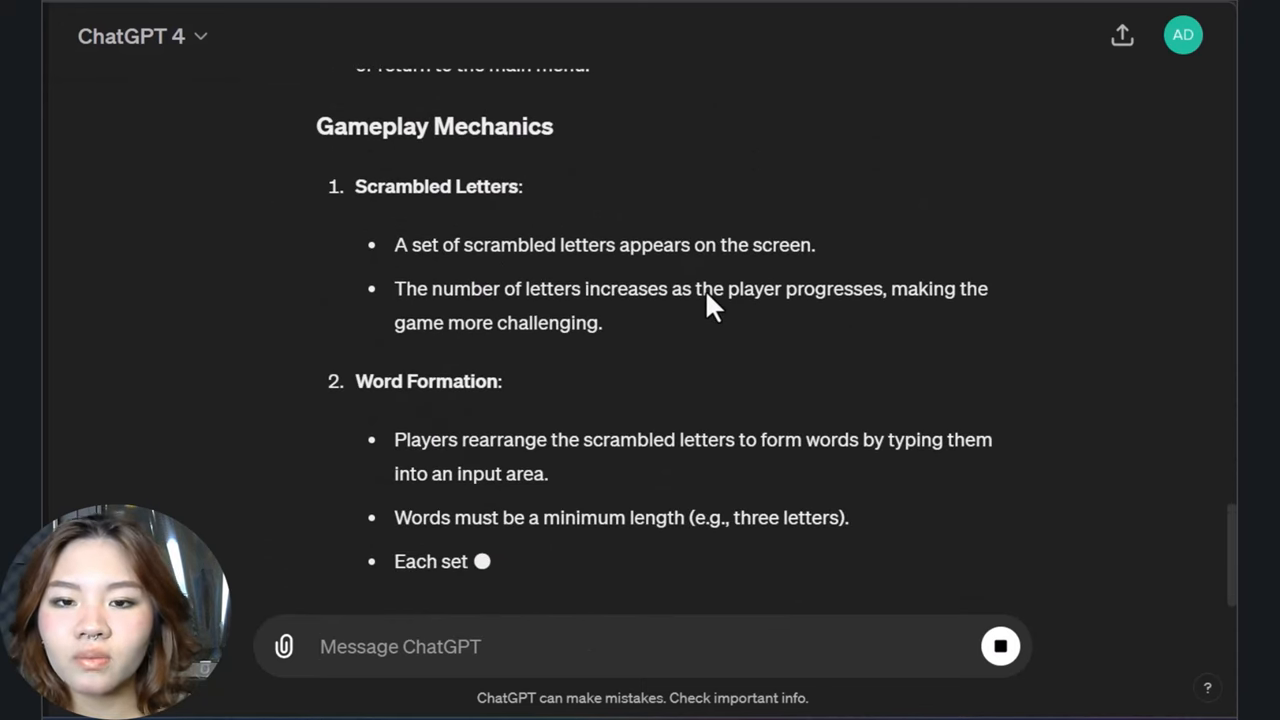
scroll("down", 3)
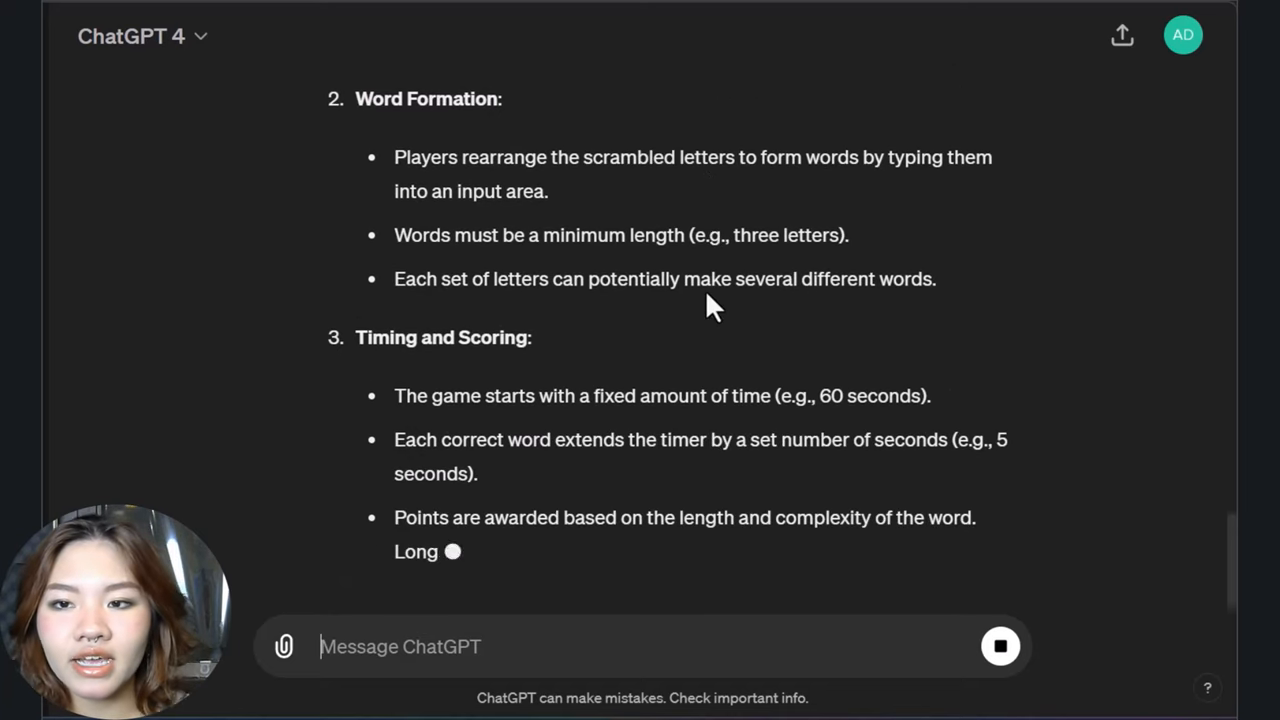
scroll("down", 3)
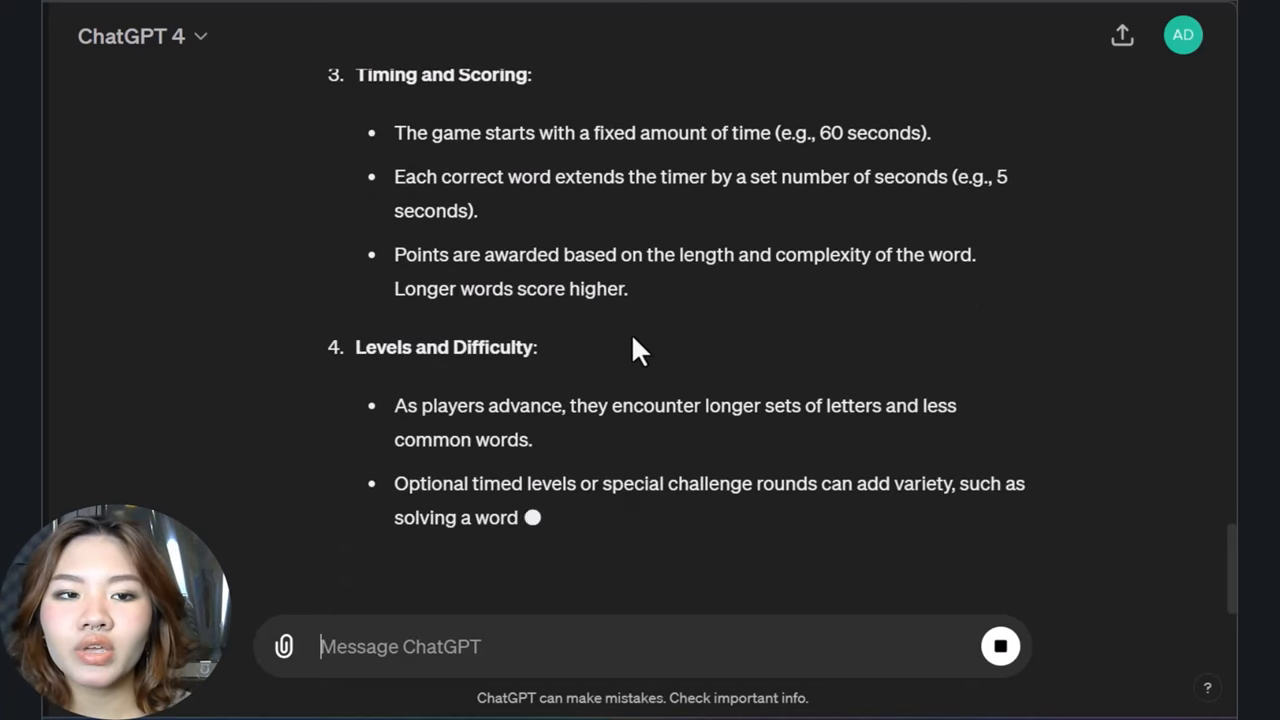
scroll("down", 3)
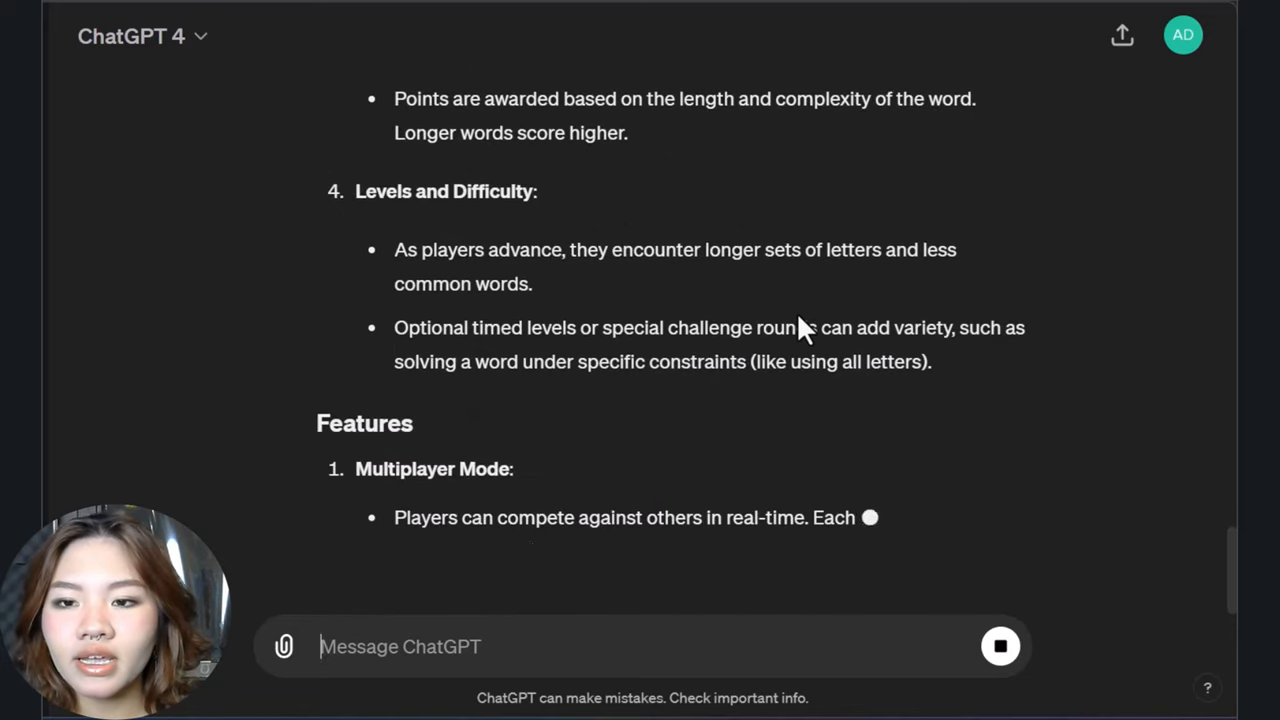
scroll("down", 3)
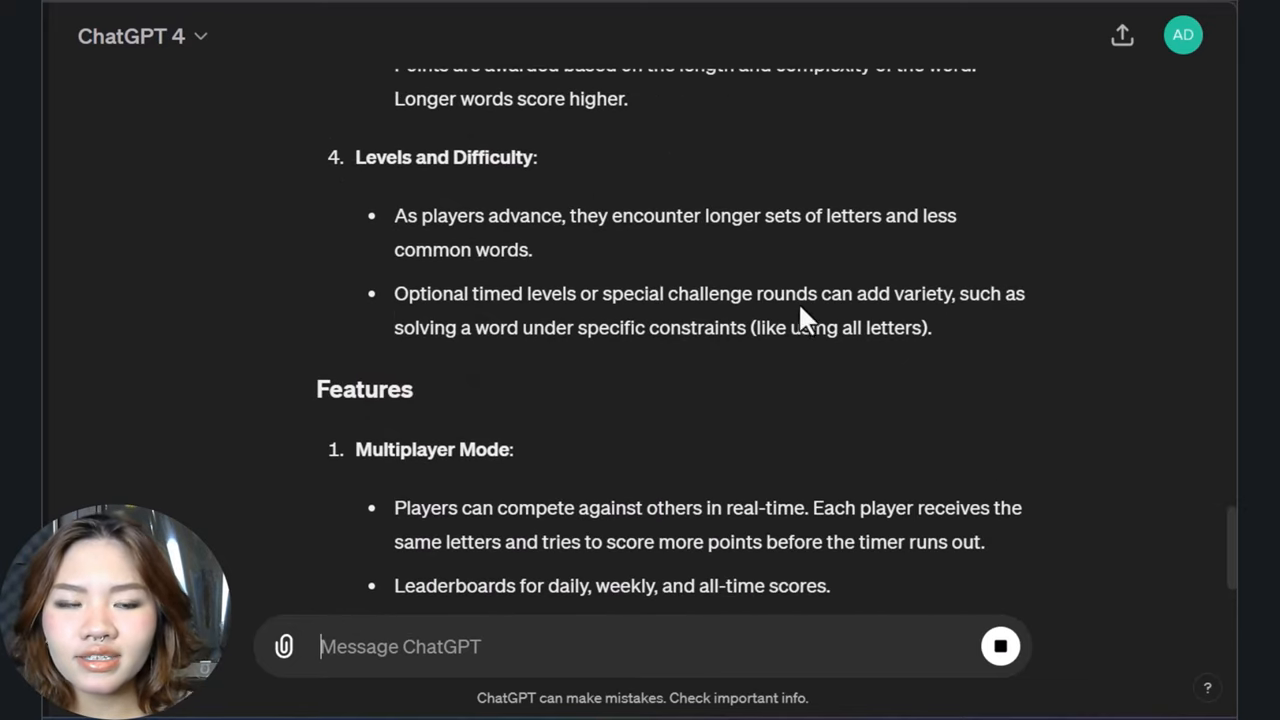
scroll("down", 3)
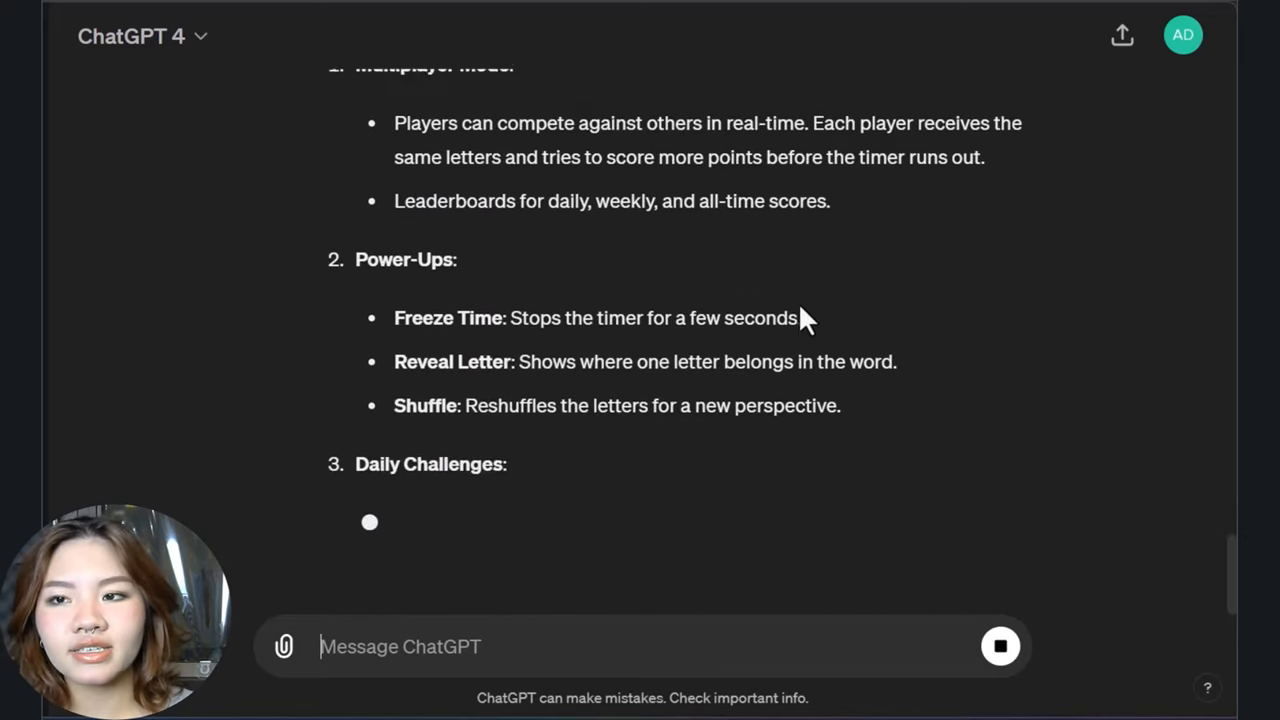
scroll("down", 3)
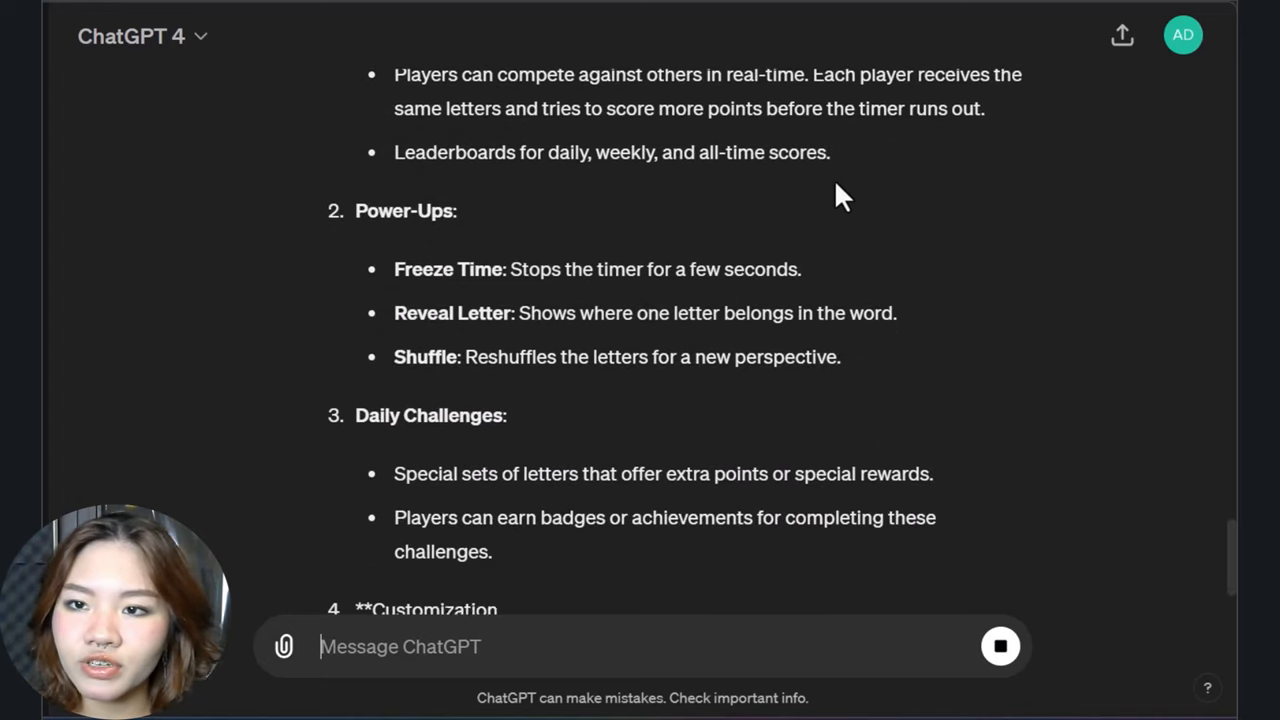
scroll("down", 3)
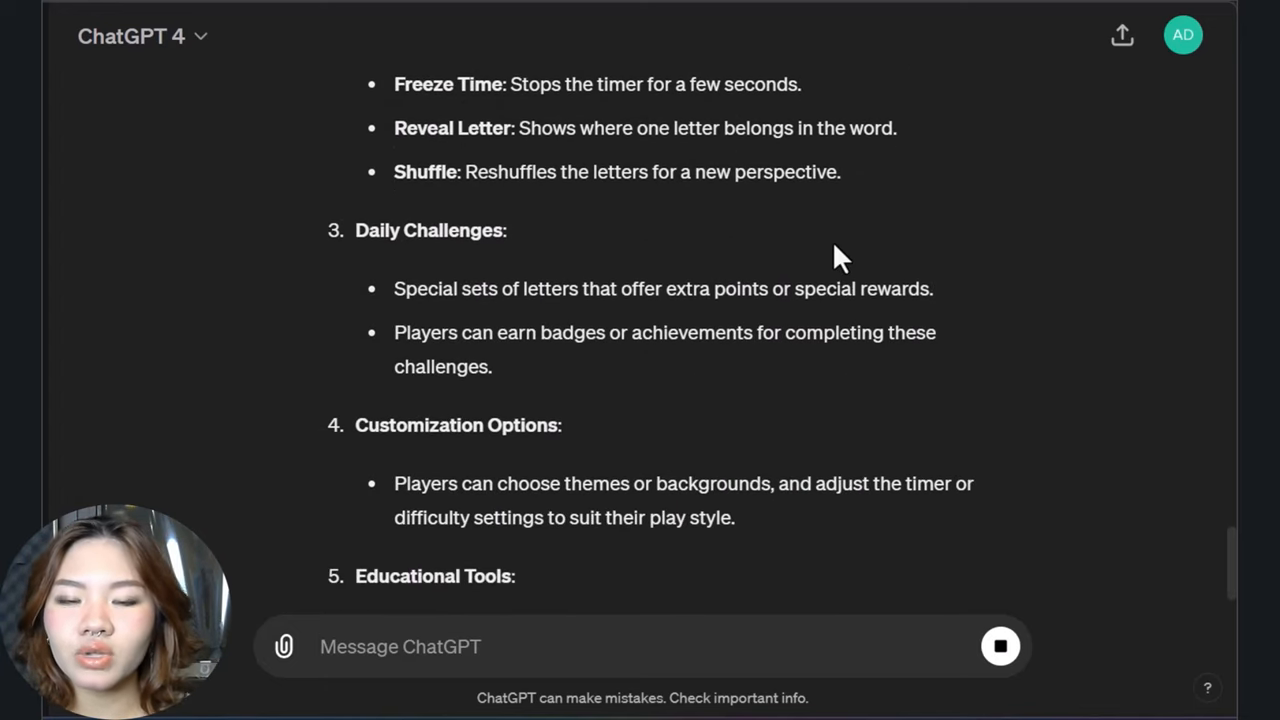
scroll("down", 3)
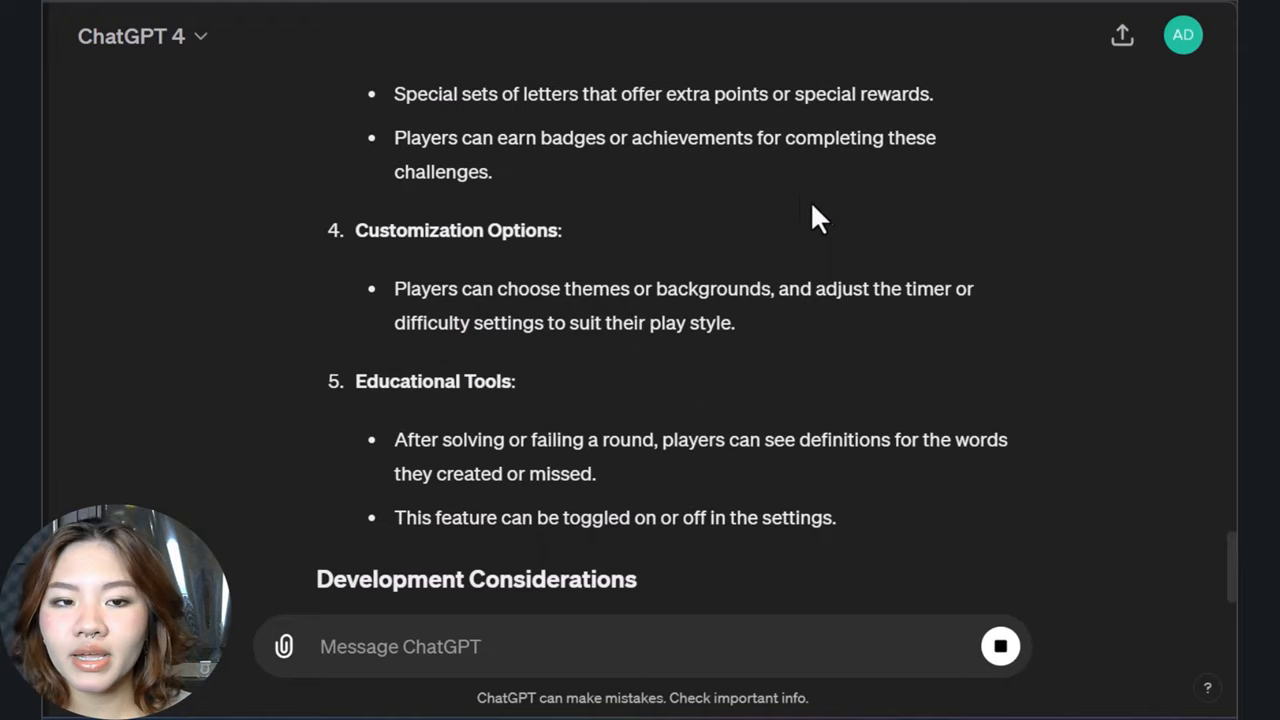
scroll("down", 3)
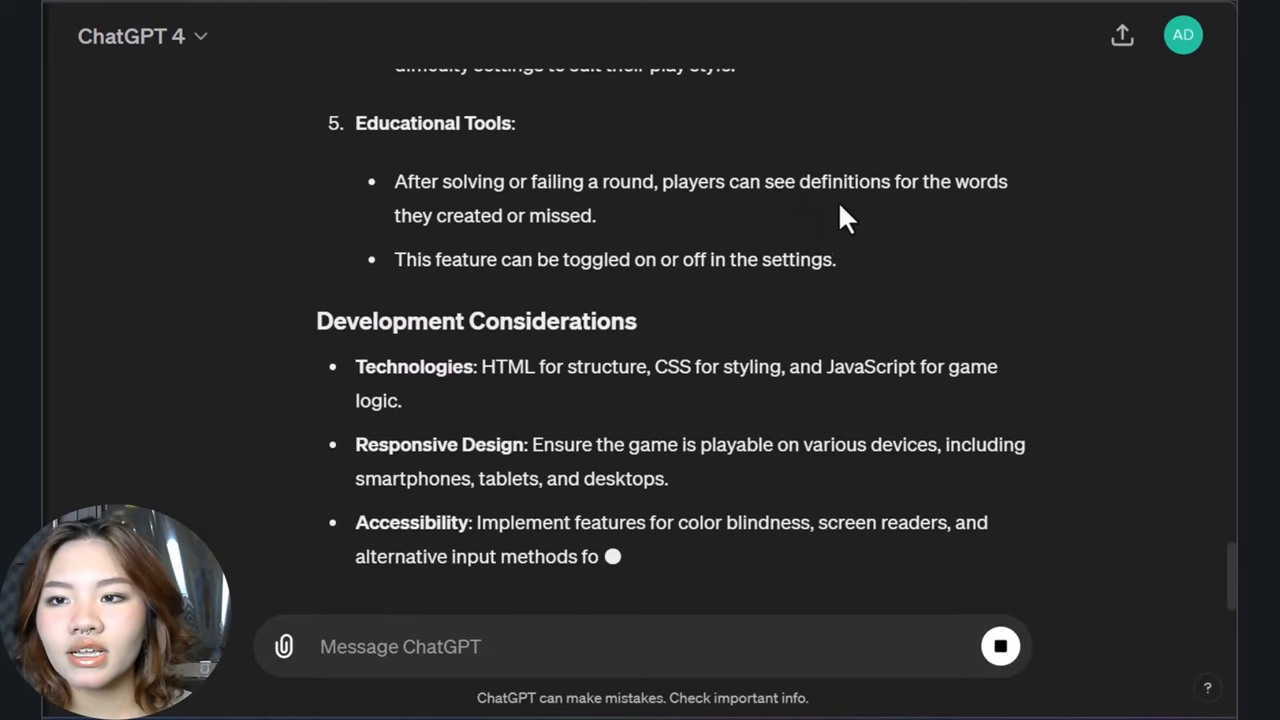
scroll("down", 3)
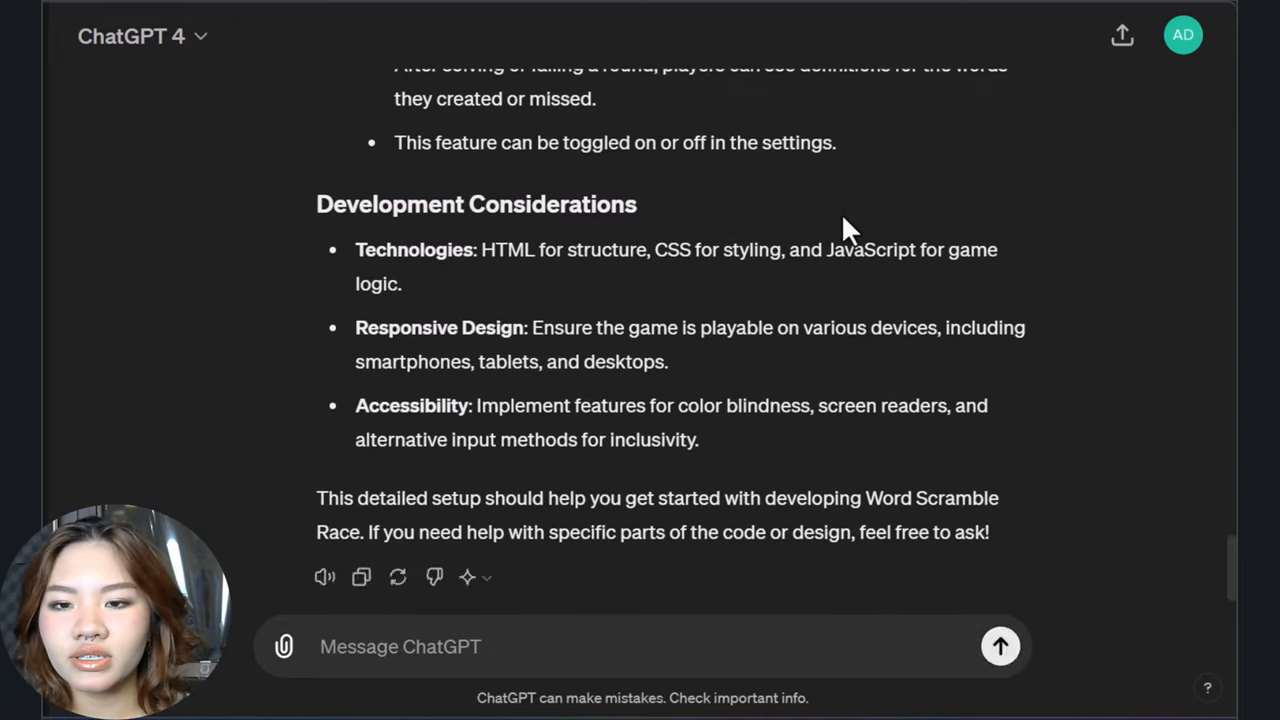
scroll("up", 3)
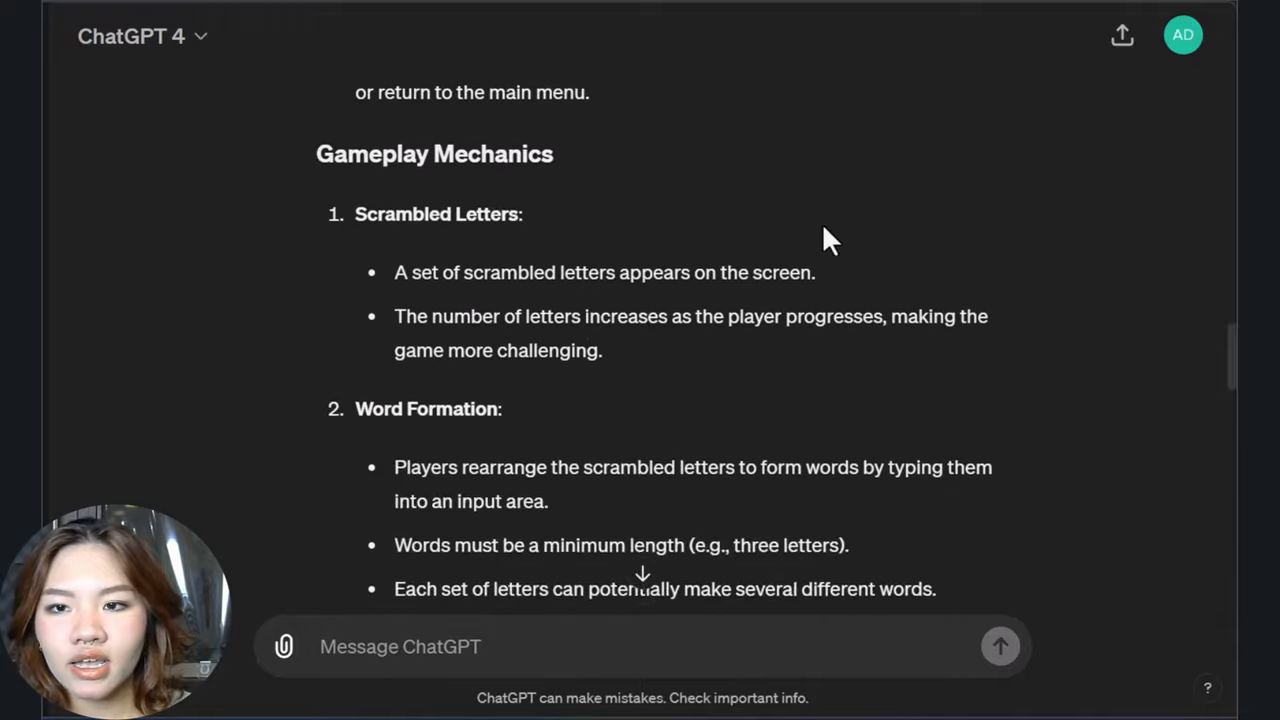
scroll("up", 3)
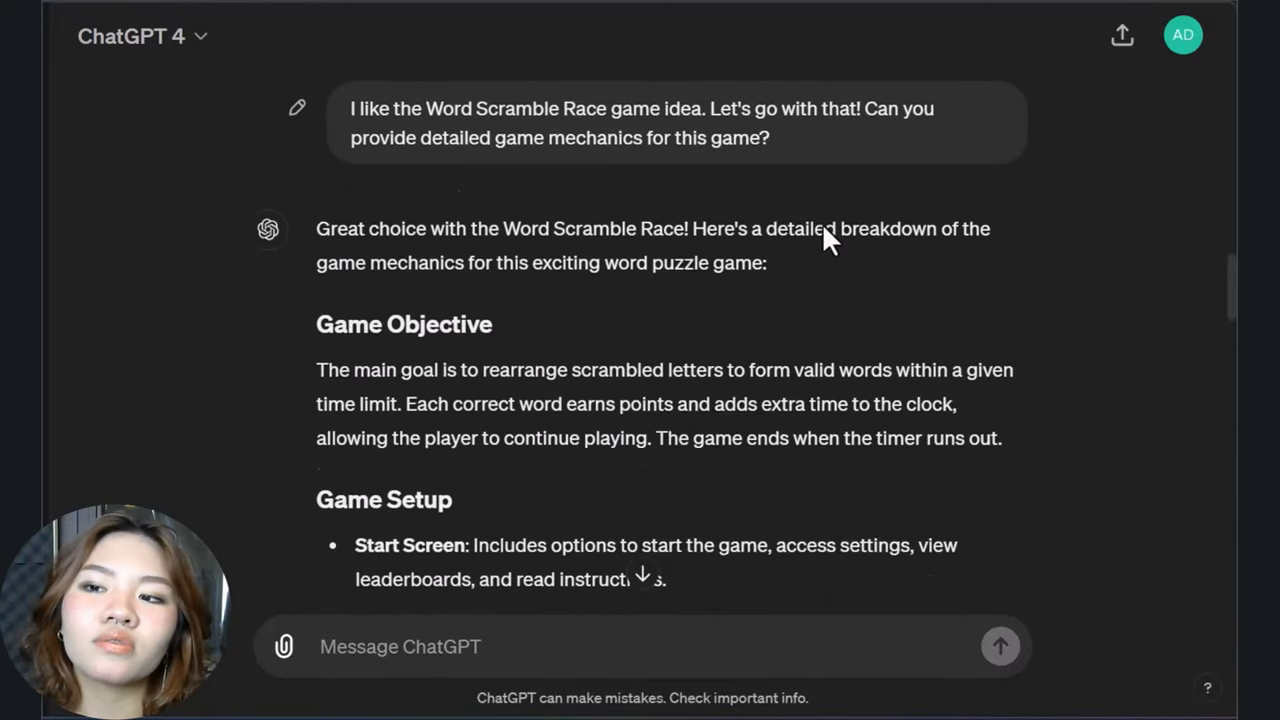
scroll("down", 3)
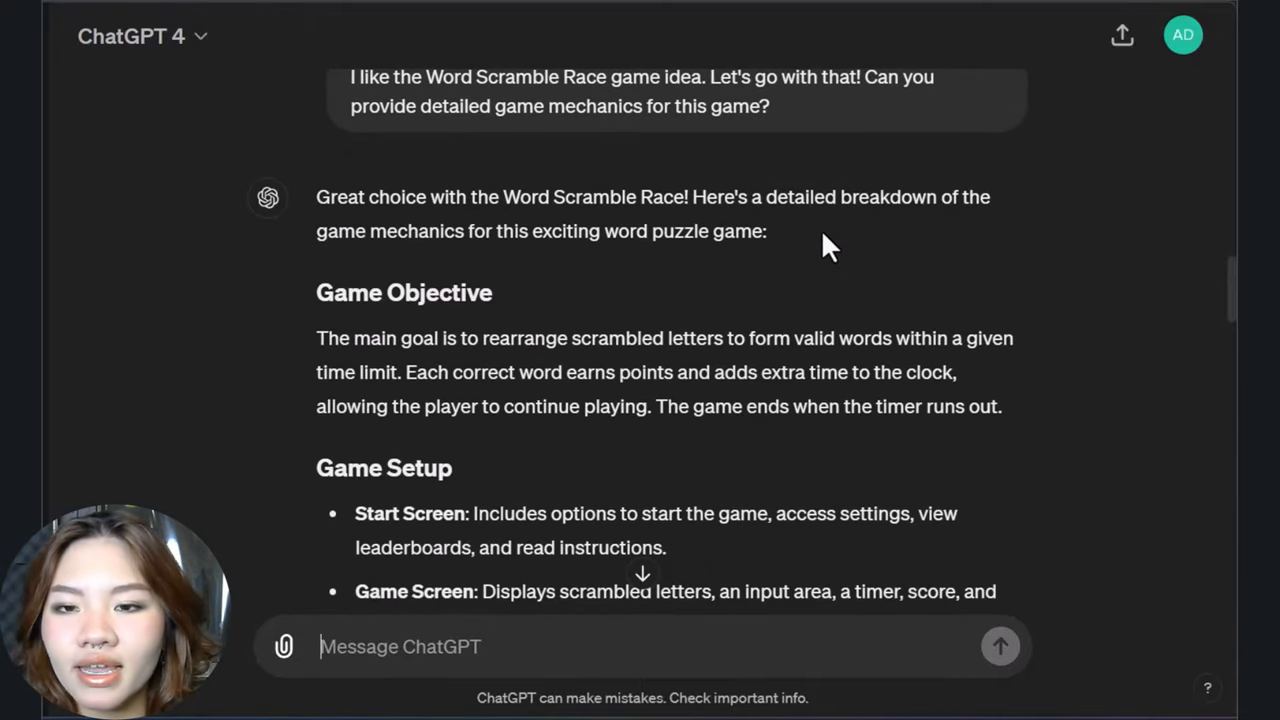
scroll("down", 3)
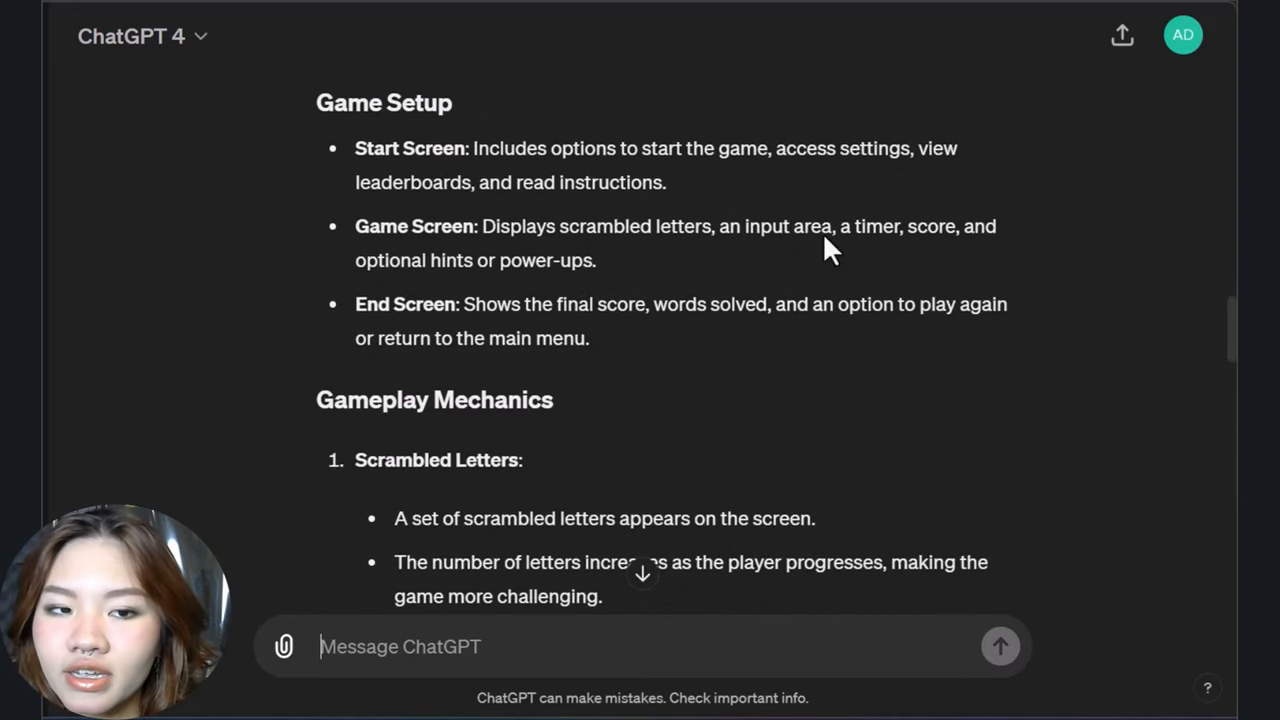
scroll("down", 3)
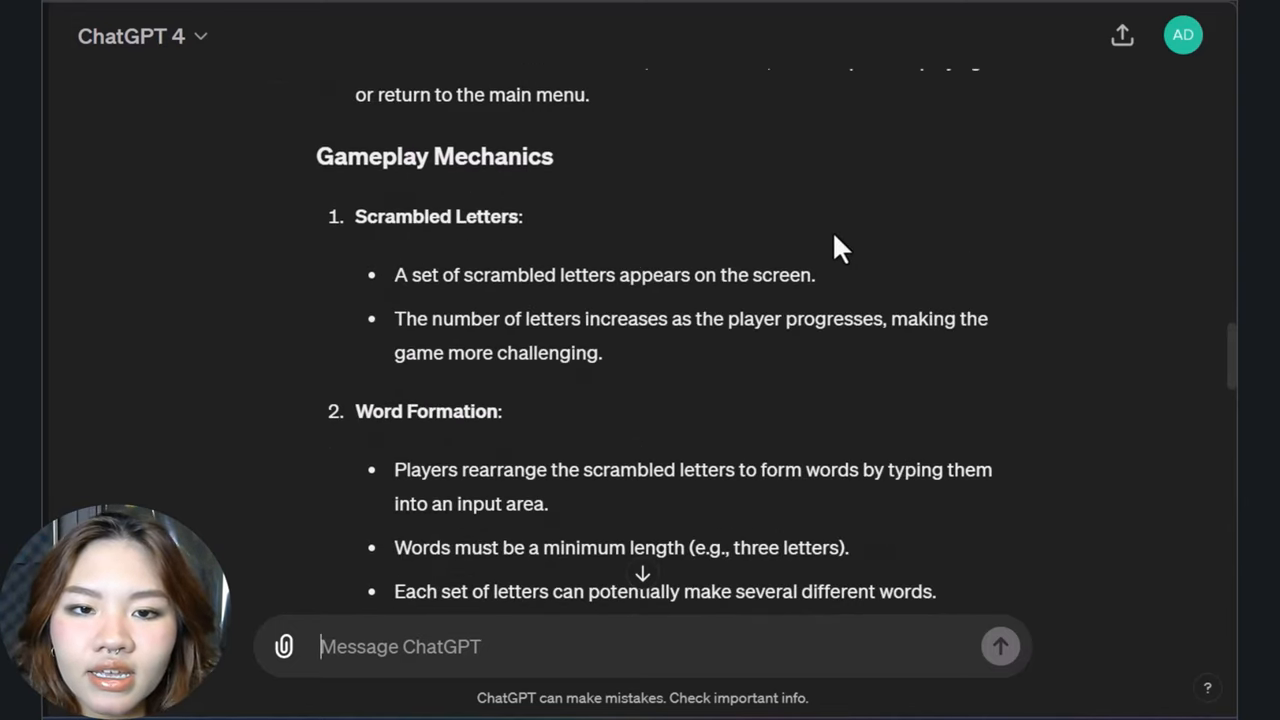
scroll("down", 3)
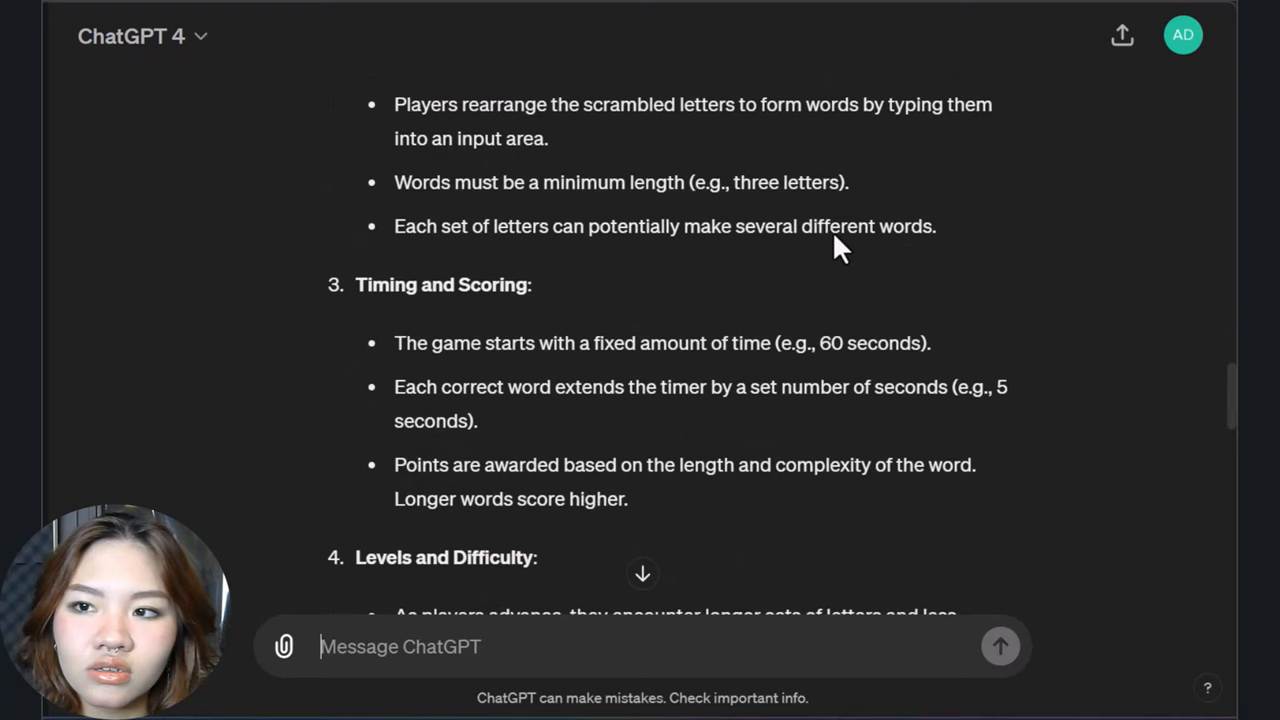
scroll("down", 3)
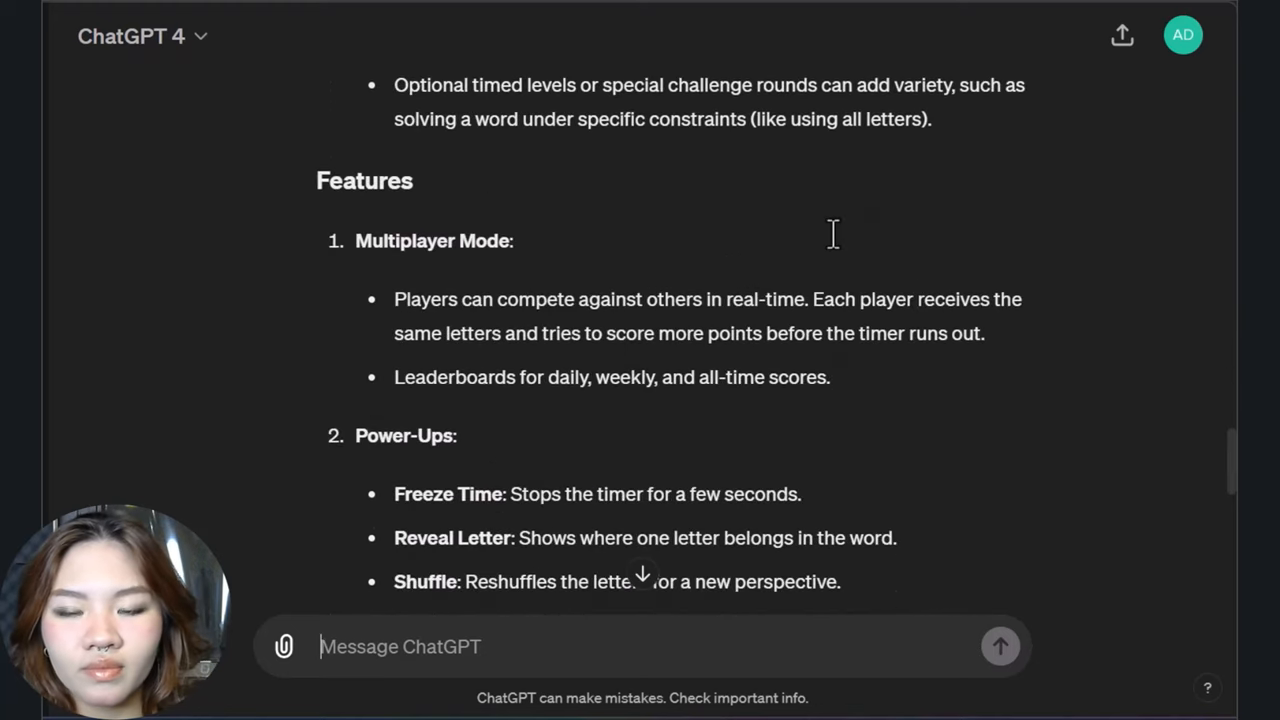
scroll("down", 3)
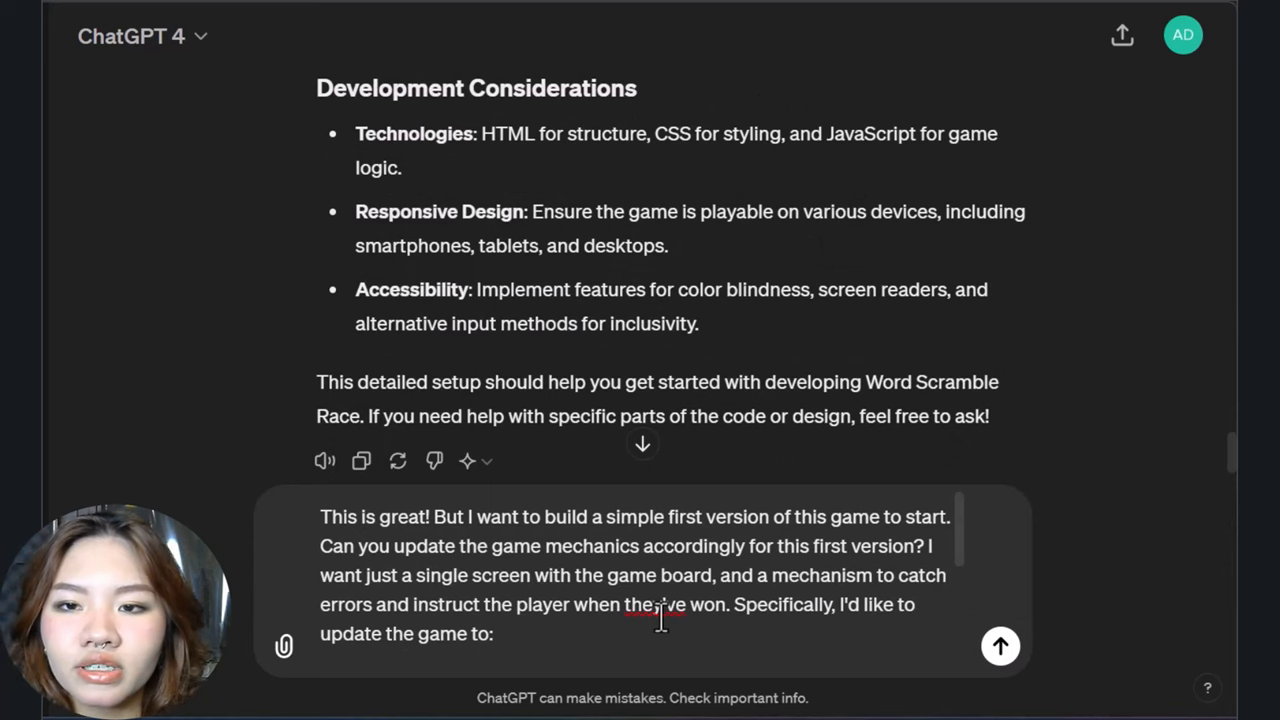
Send the single-screen, no-timer, no-leaderboard, no-multiplayer request and review the simplified mechanics.
scroll("down", 3)
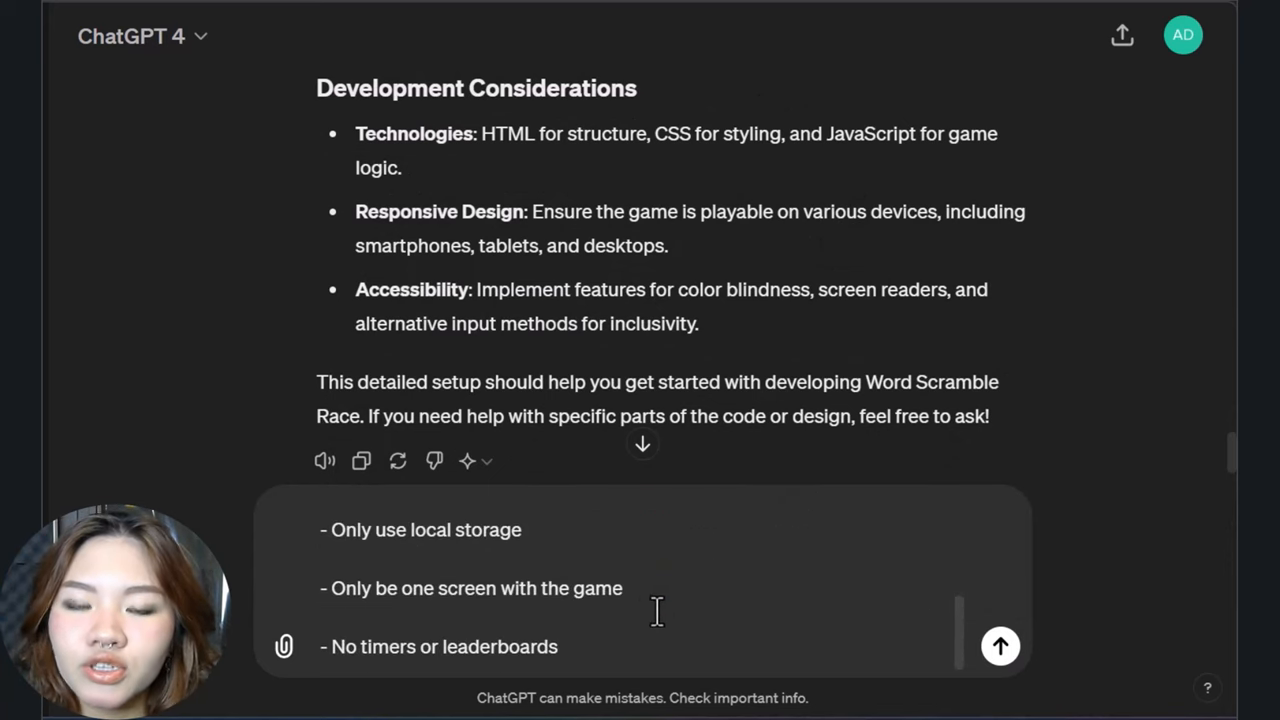
left_click(1000, 646)
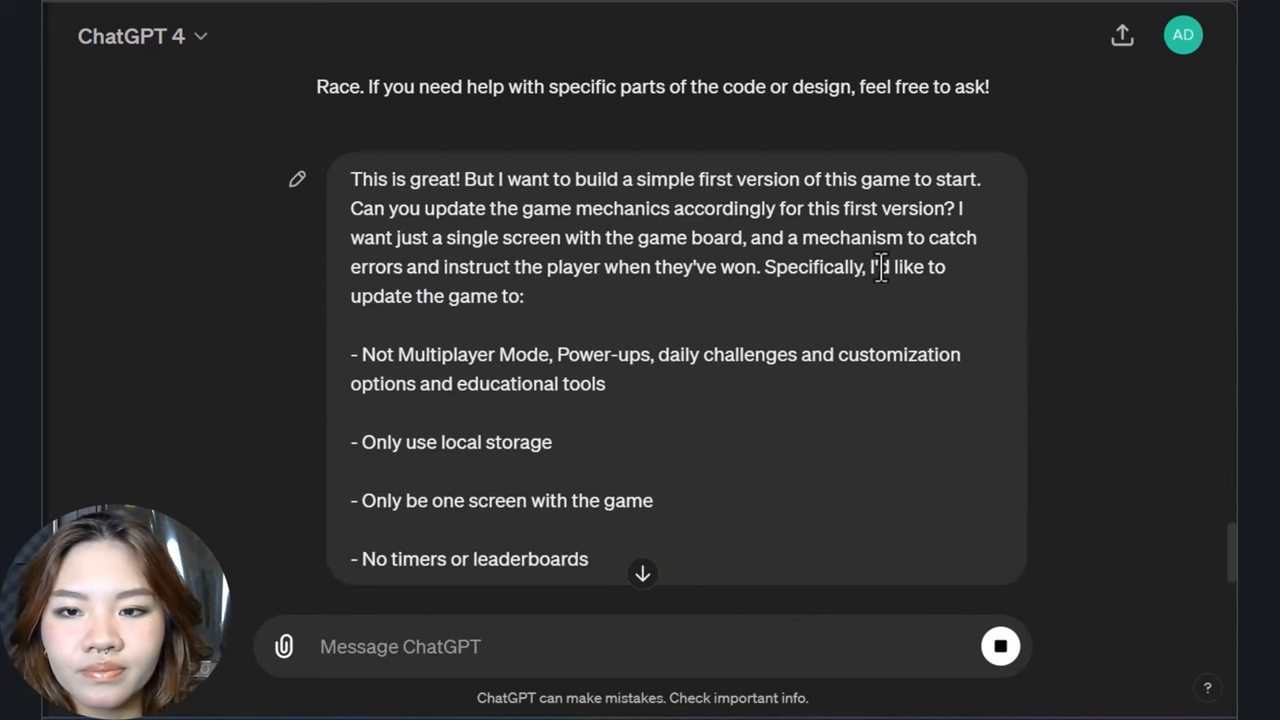
scroll("down", 3)
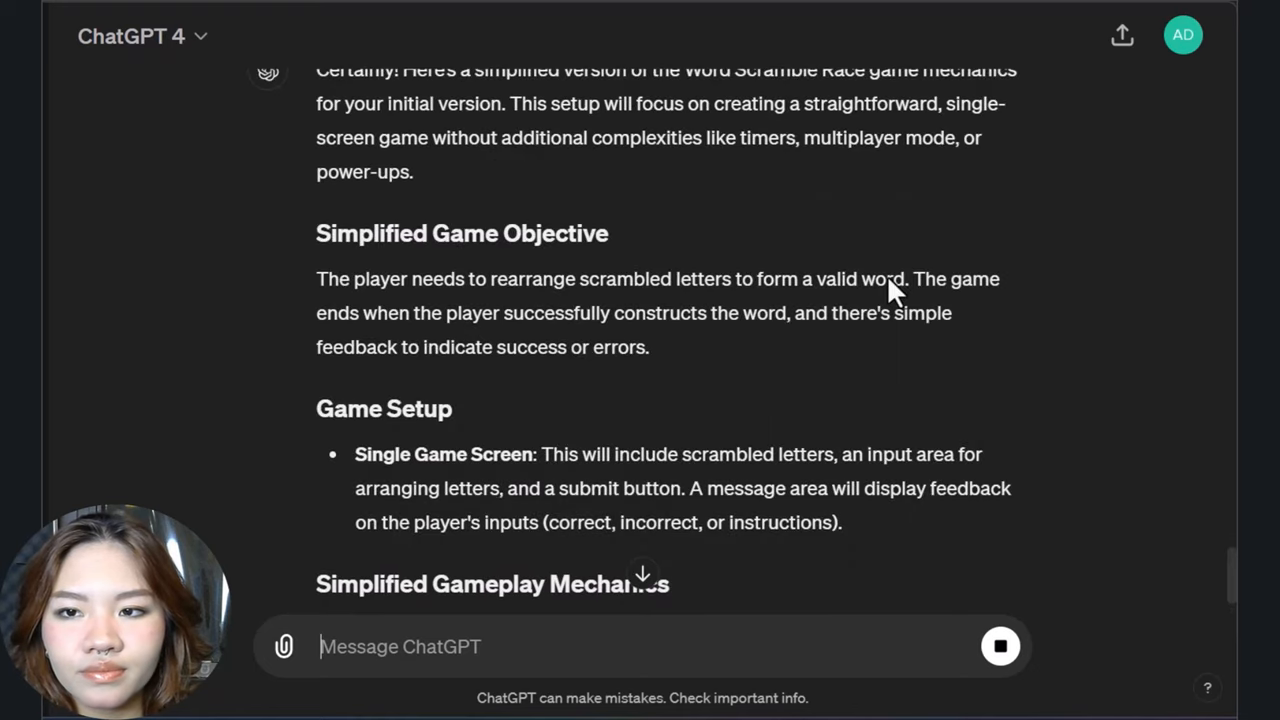
scroll("down", 3)
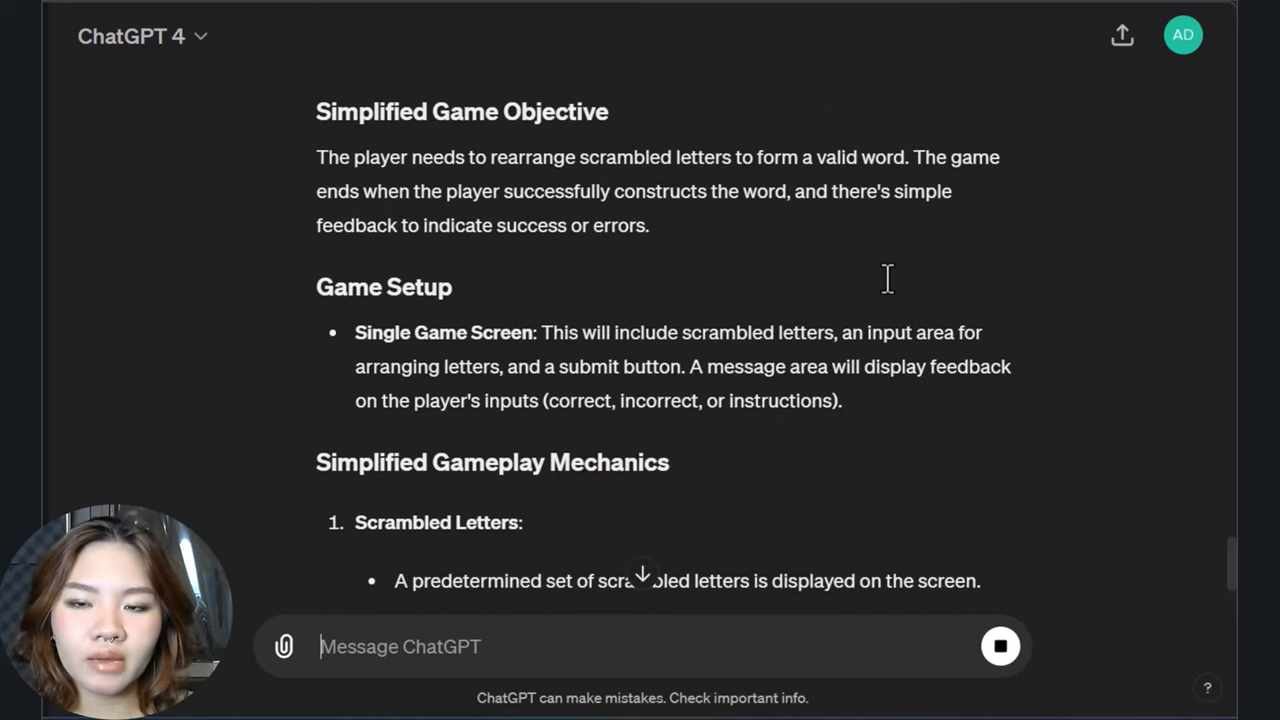
scroll("down", 3)
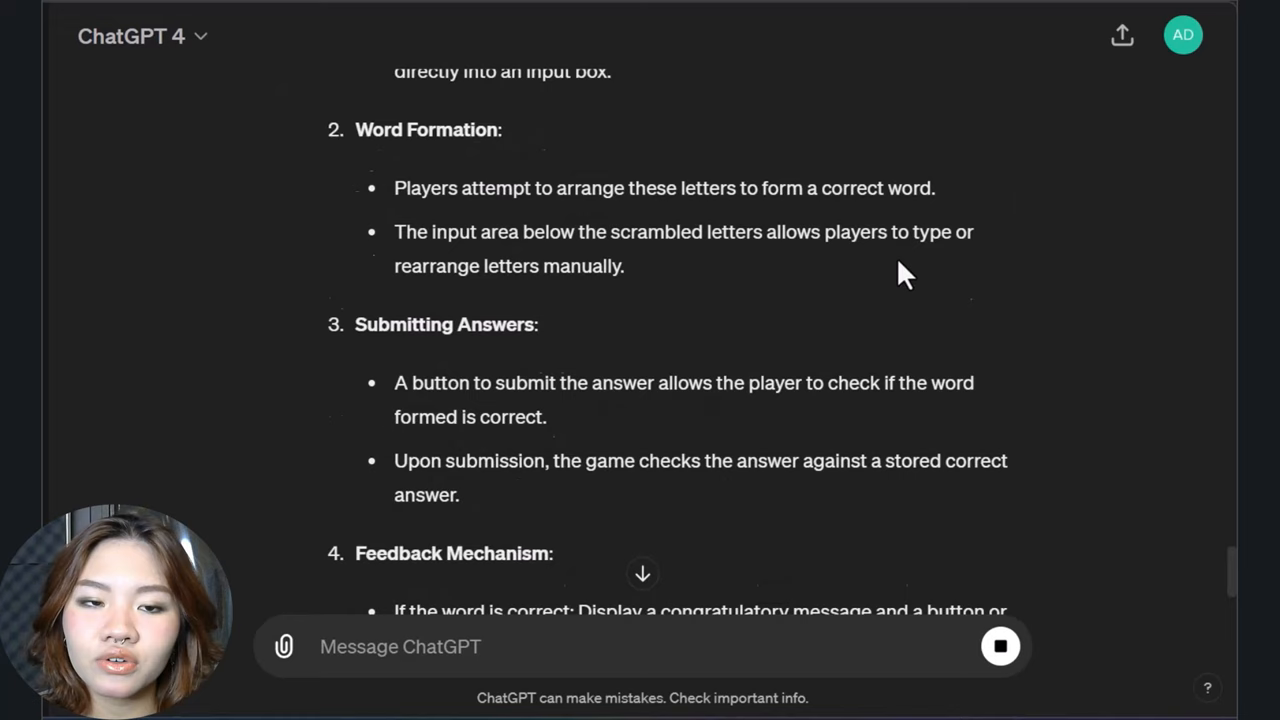
scroll("down", 3)
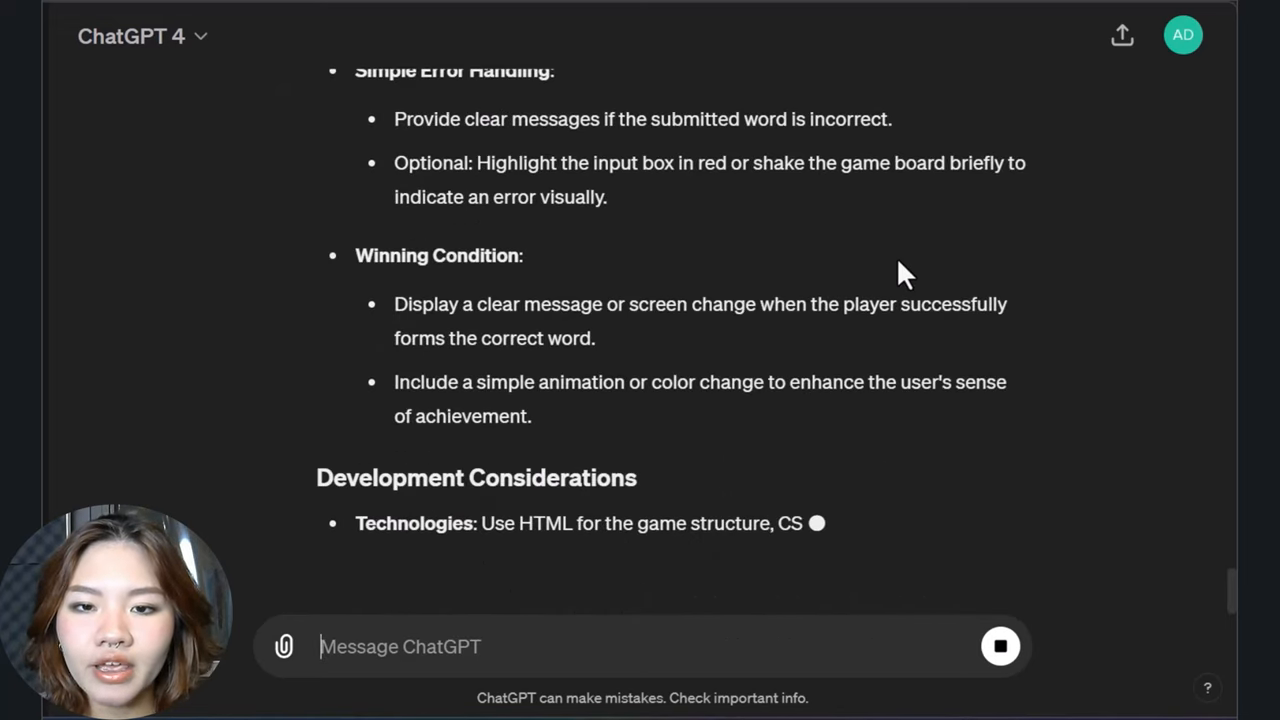
scroll("down", 3)
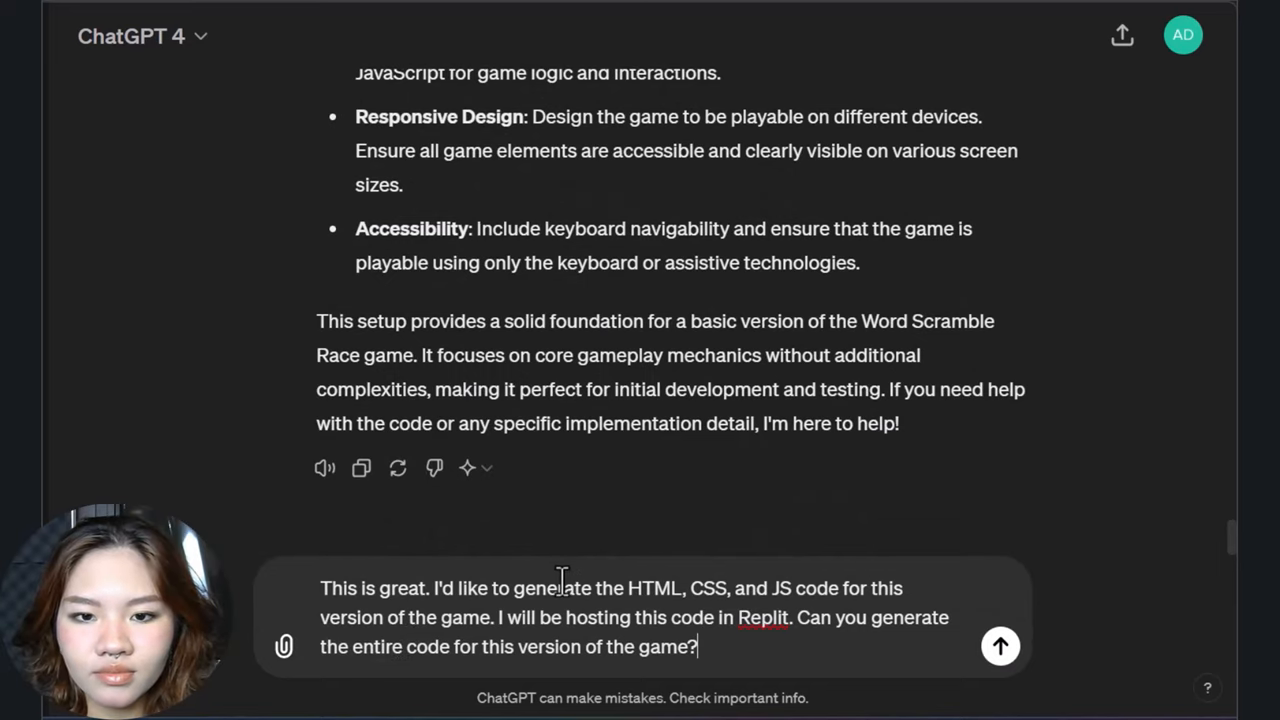
Send the request for Replit-ready HTML, CSS and JS and review the generated code blocks.
left_click(1000, 646)
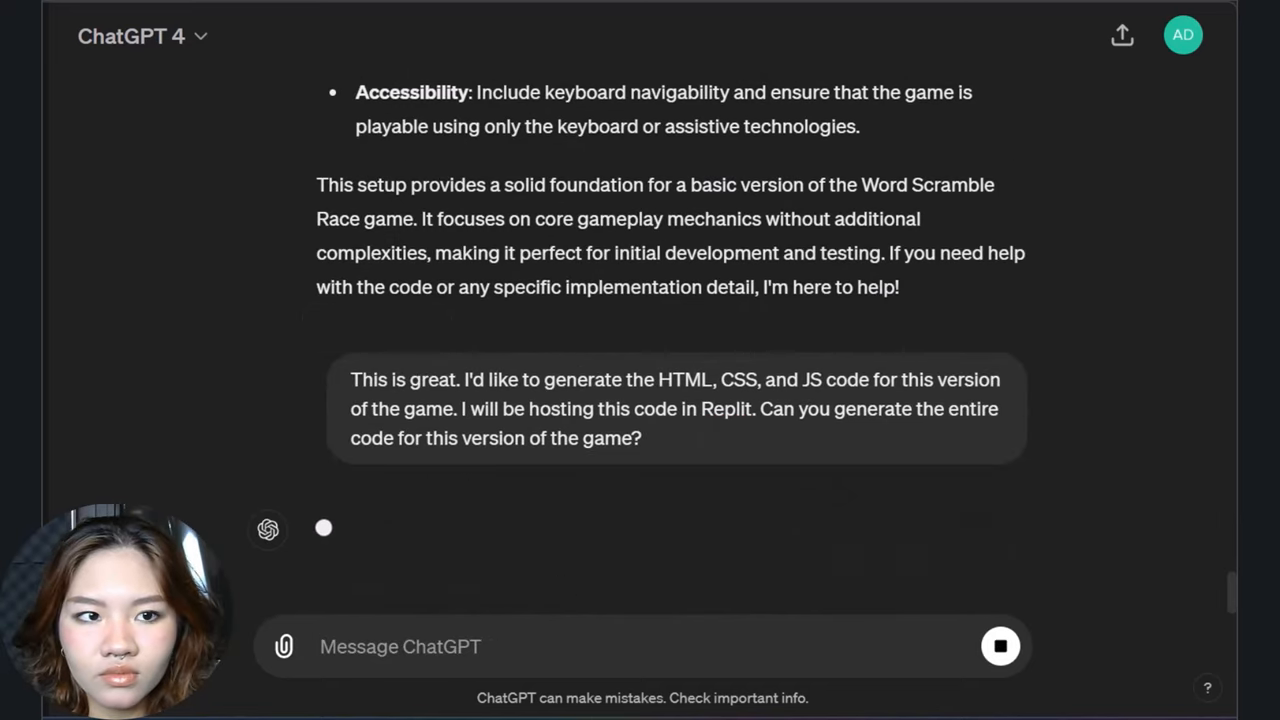
scroll("down", 3)
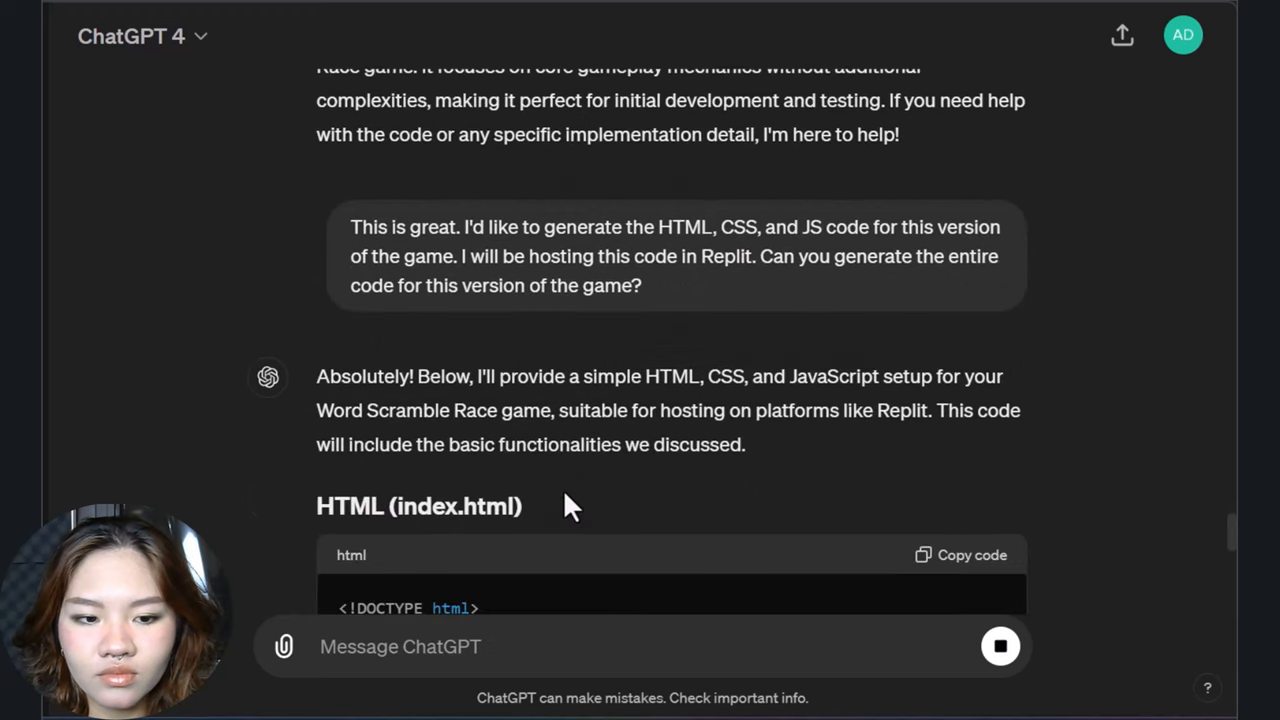
scroll("down", 3)
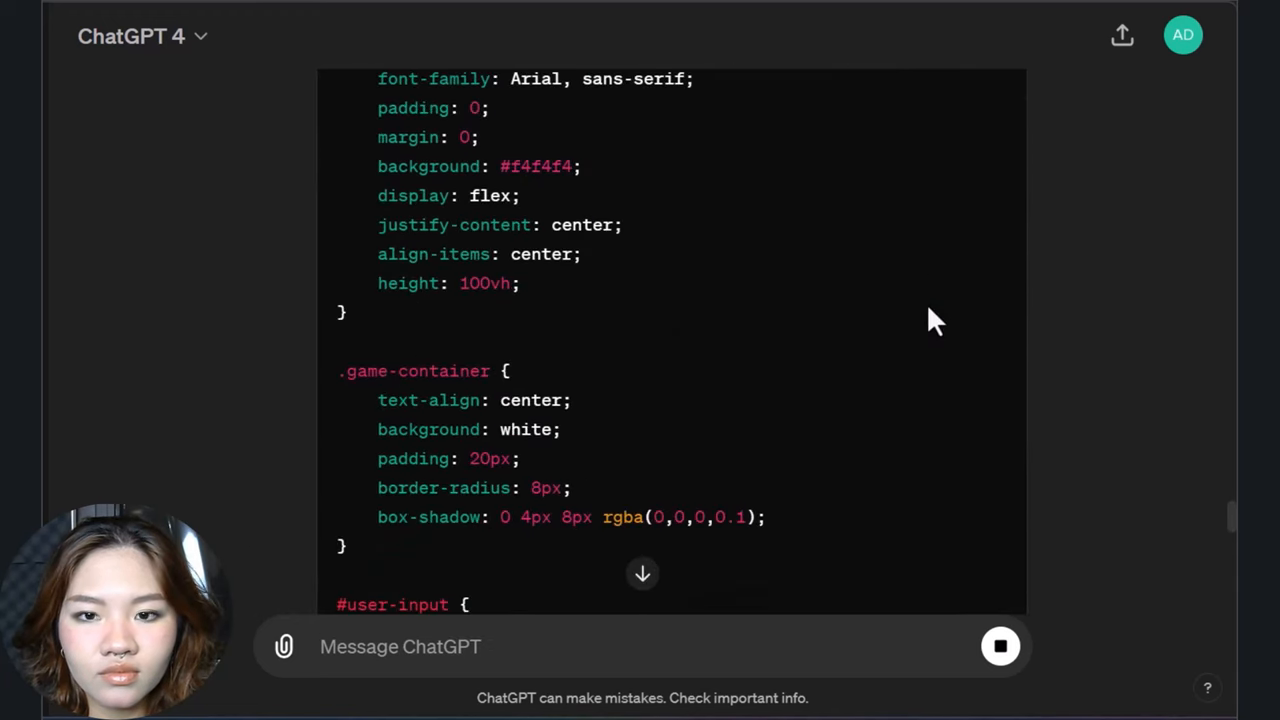
scroll("down", 3)
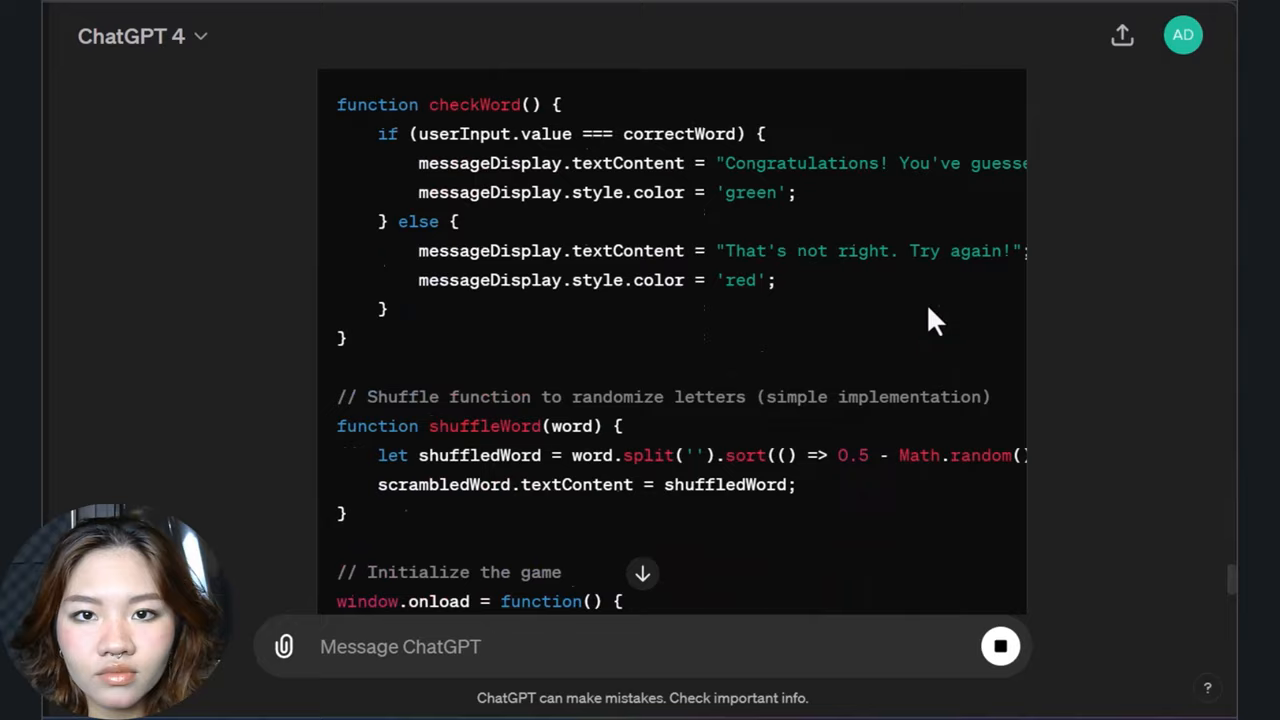
scroll("down", 3)
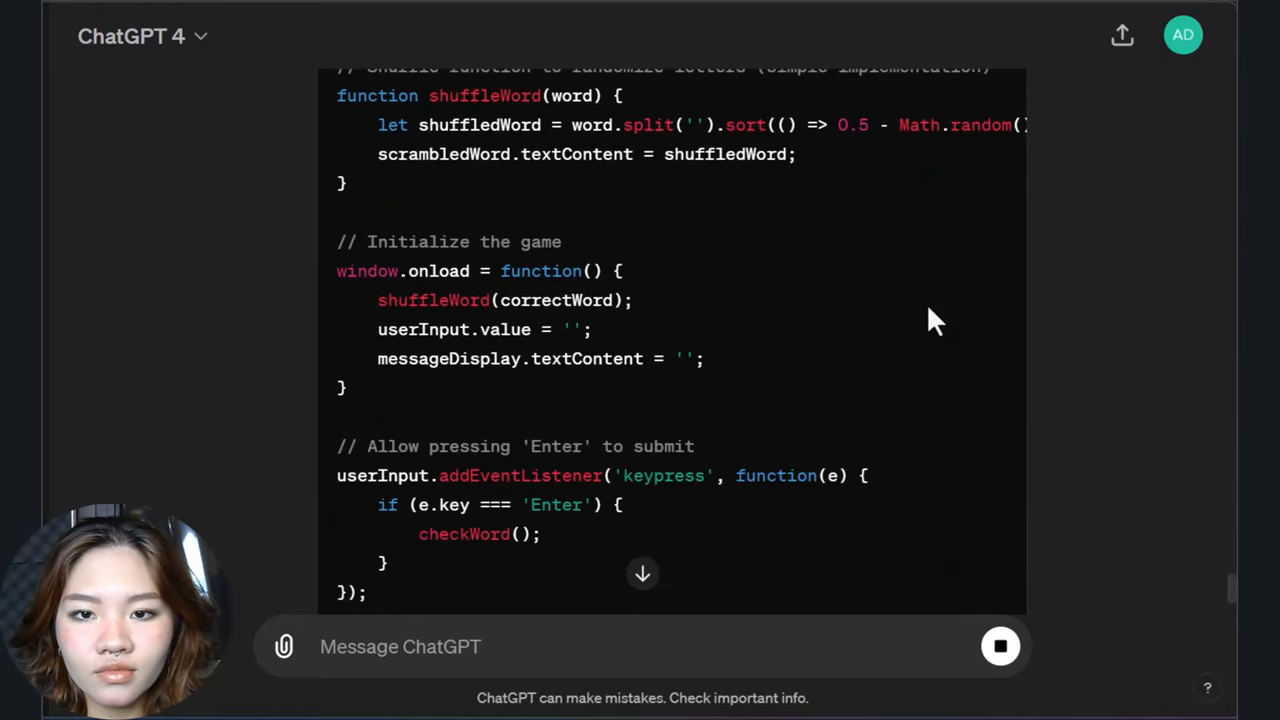
scroll("down", 3)
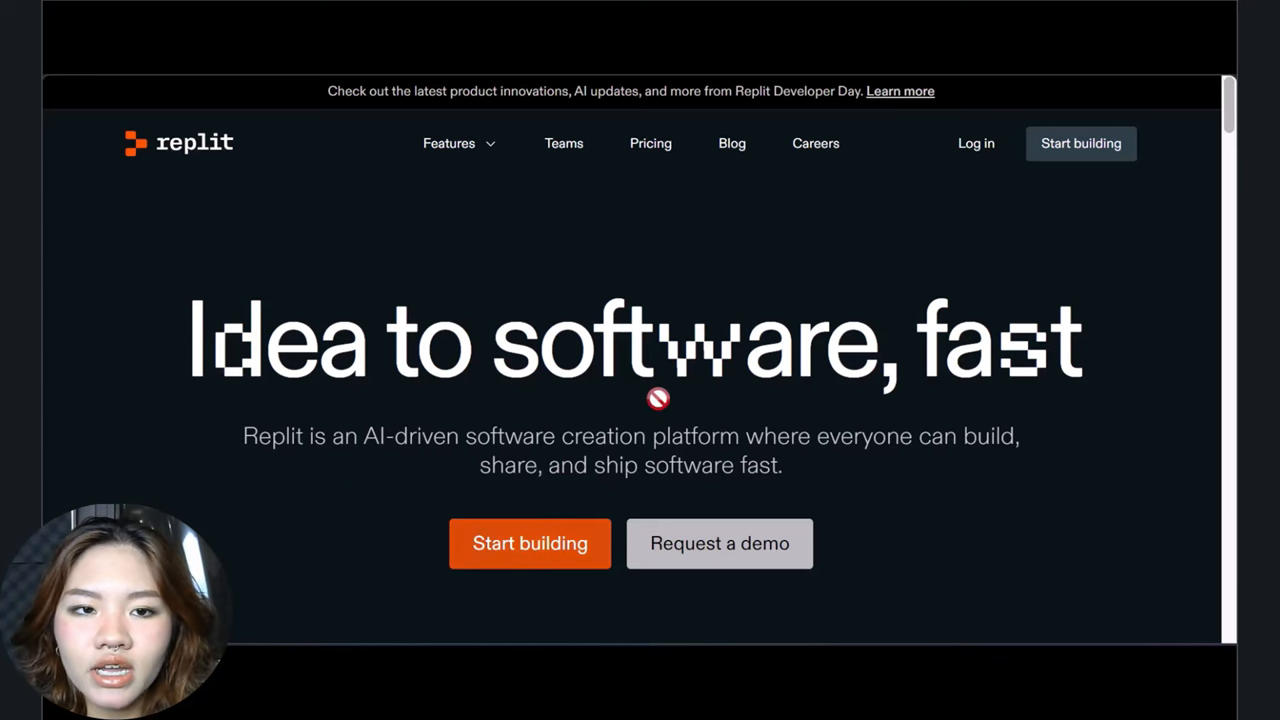
Start building a new Replit project to reveal the template picker.
left_click(529, 543)
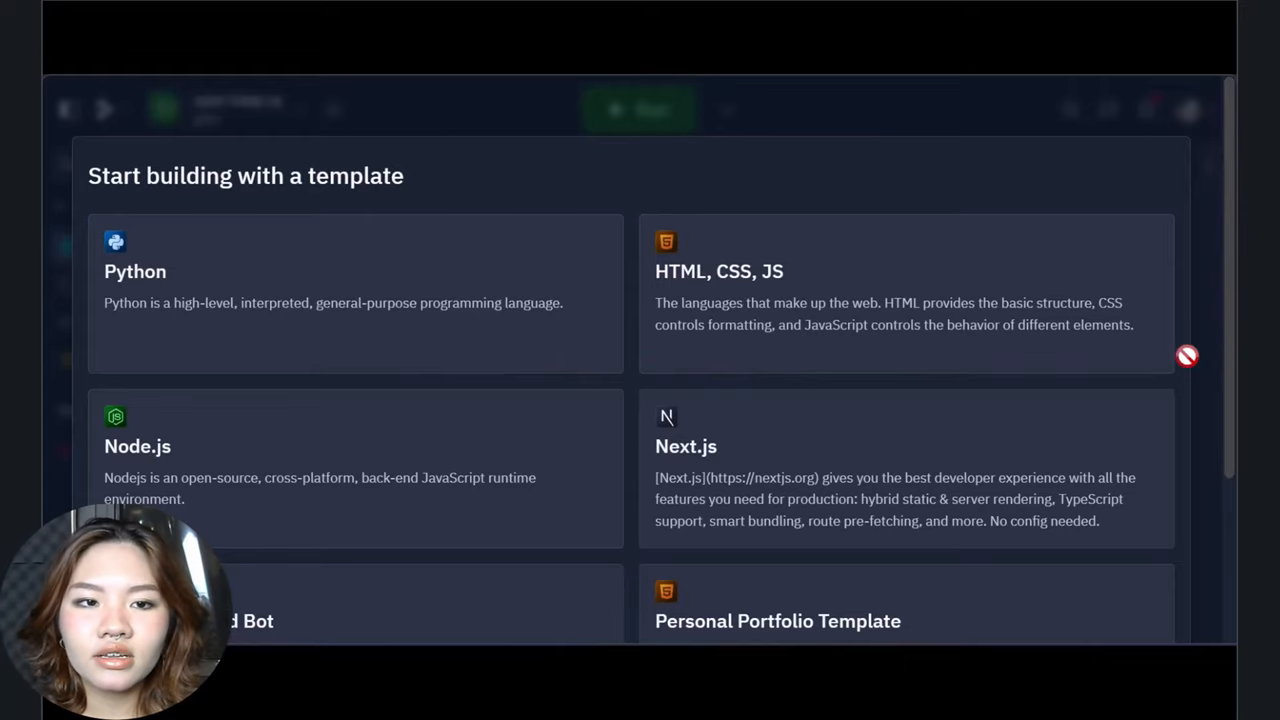
Create a Repl named Word Scramble Race from the HTML, CSS, JS template, described 'A word game'.
left_click(900, 290)
type("A word")
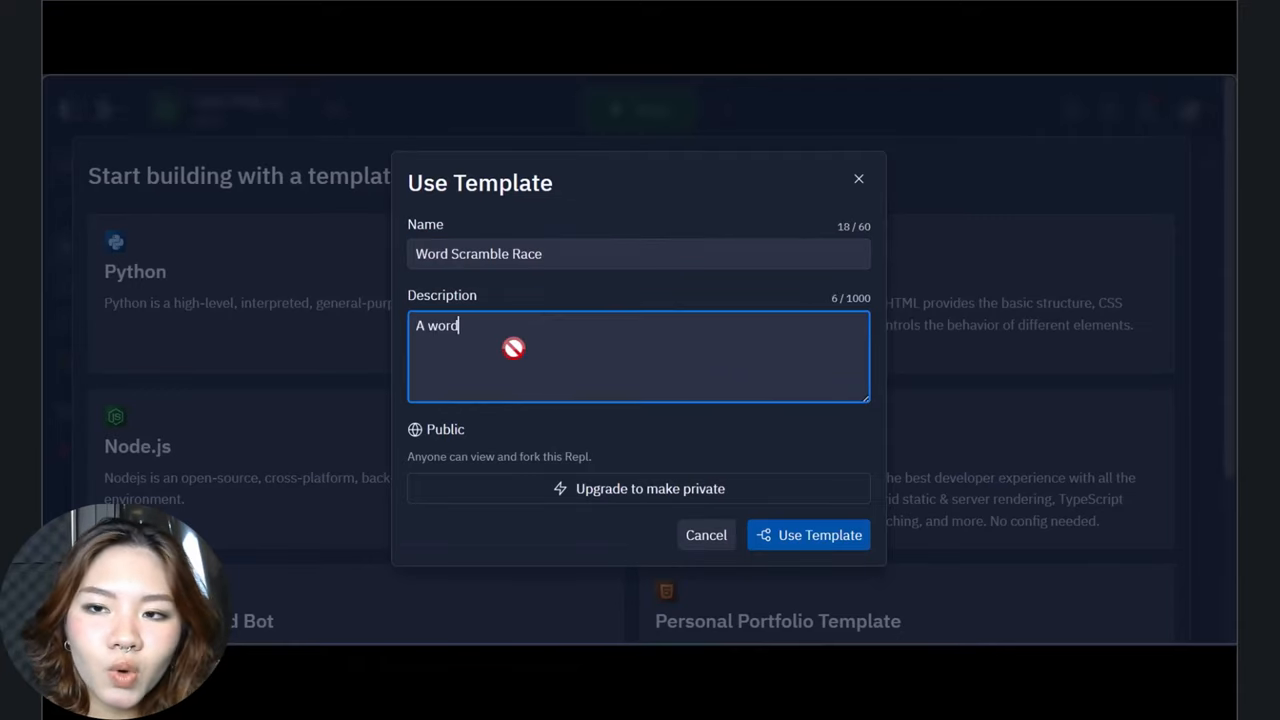
type("game")
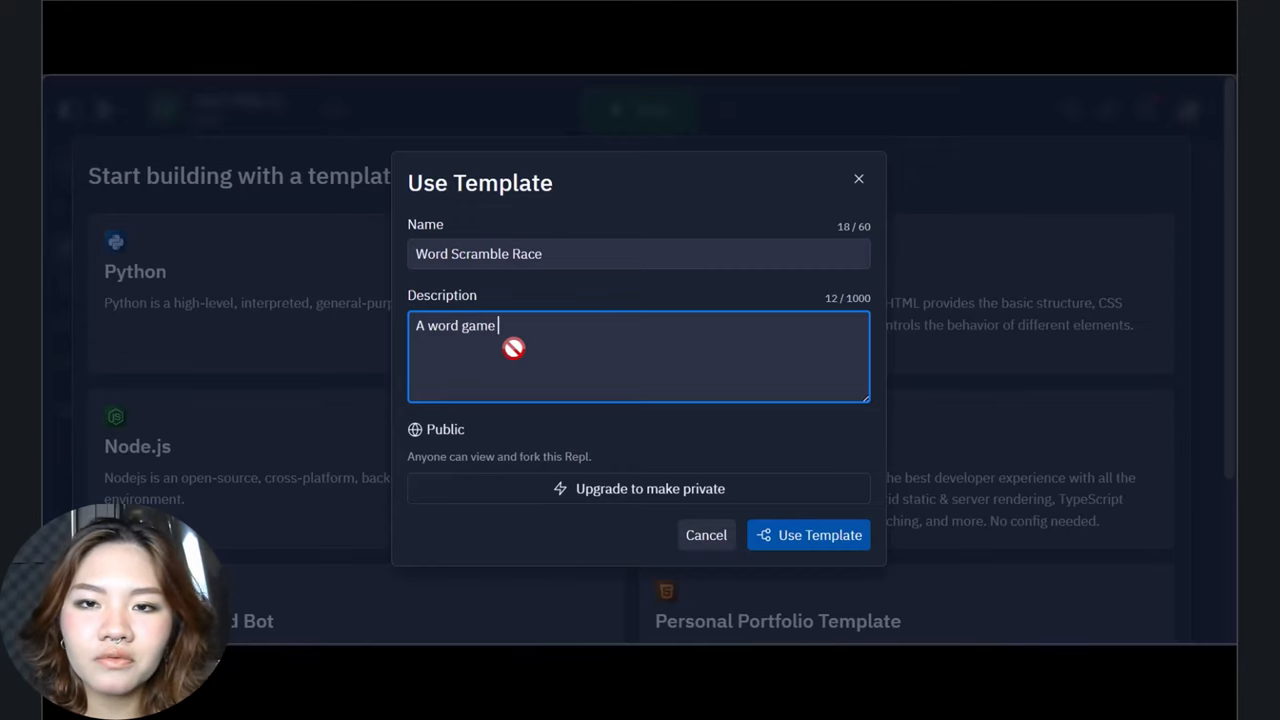
mouse_move(680, 463)
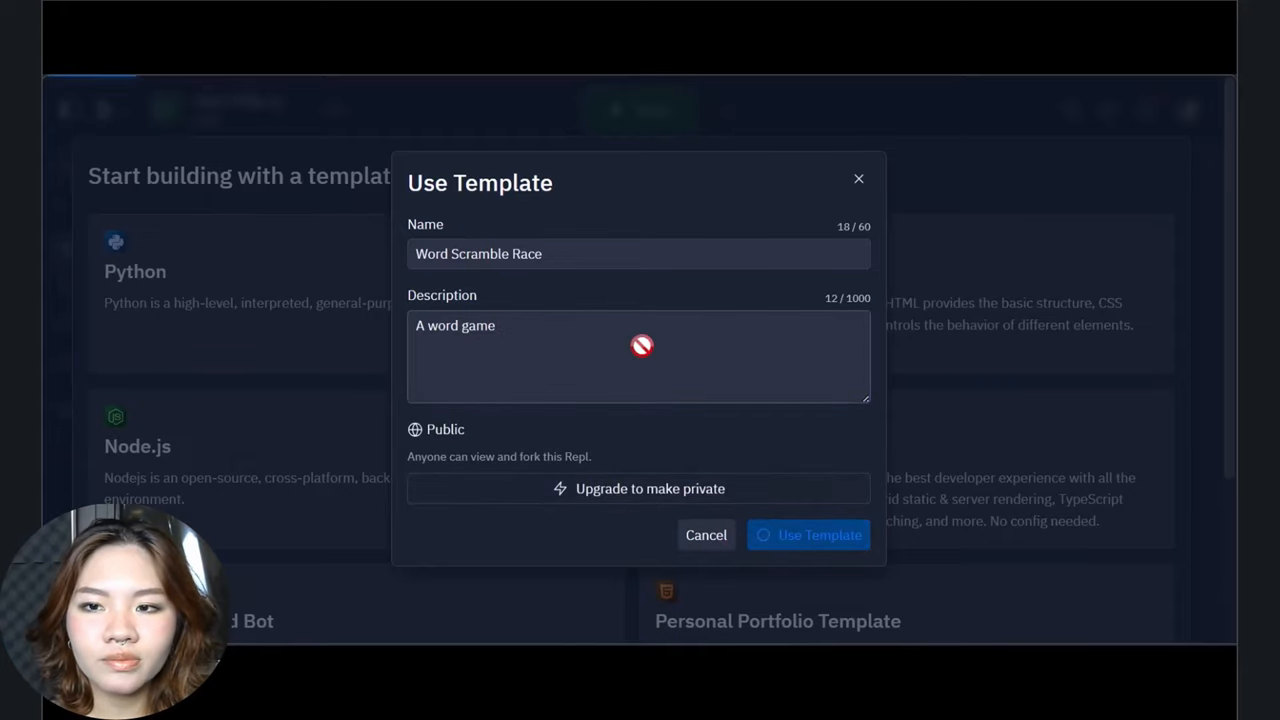
left_click(808, 535)
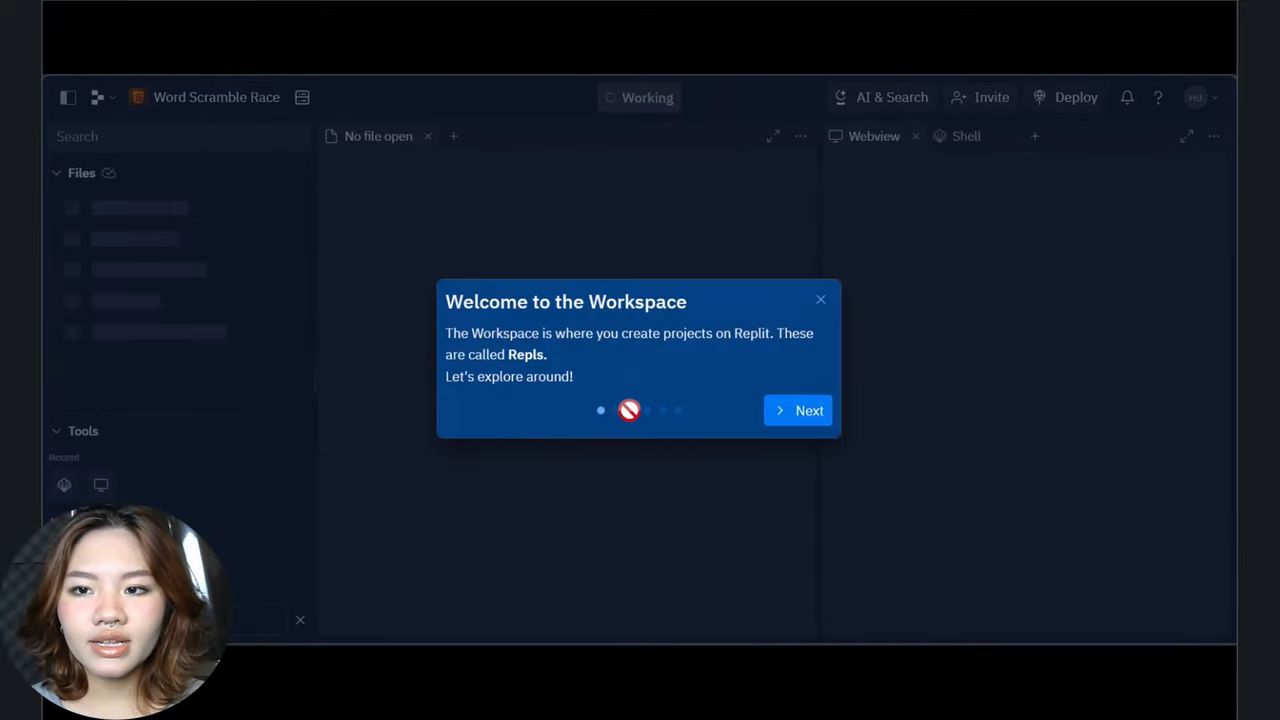
Dismiss the workspace welcome tour to reveal index.html, script.js and style.css.
left_click(821, 299)
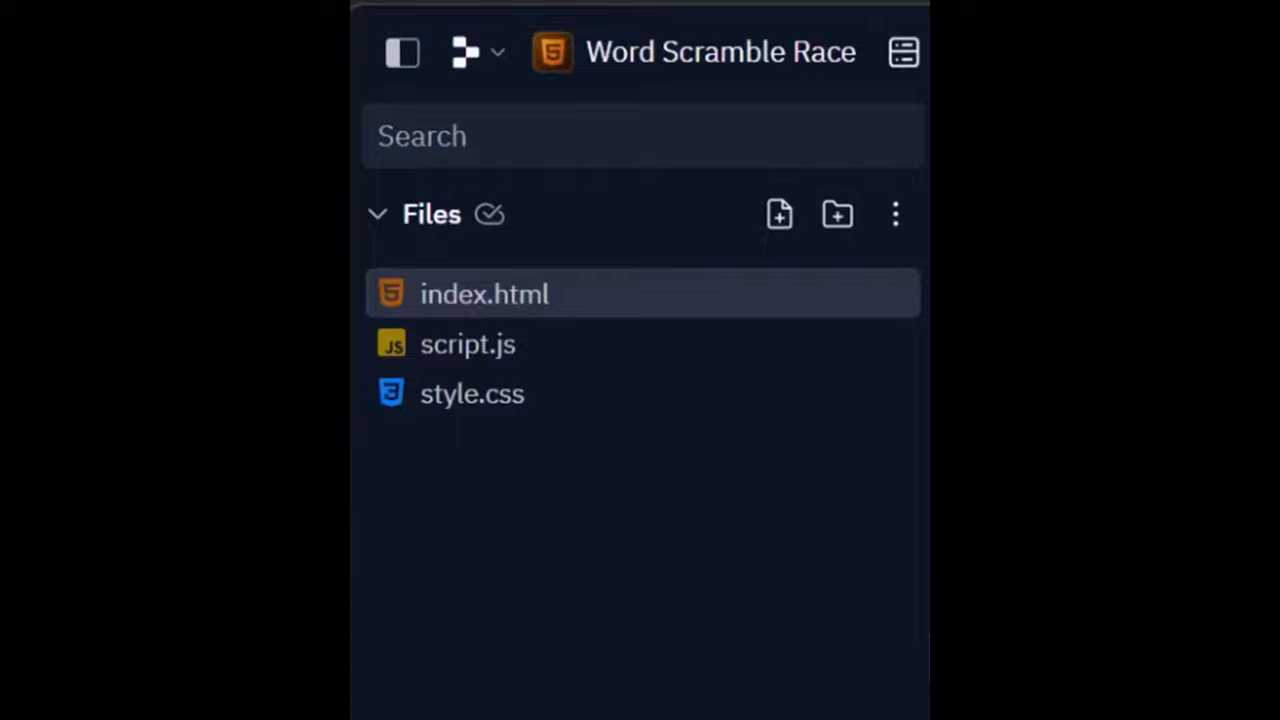
mouse_move(815, 355)
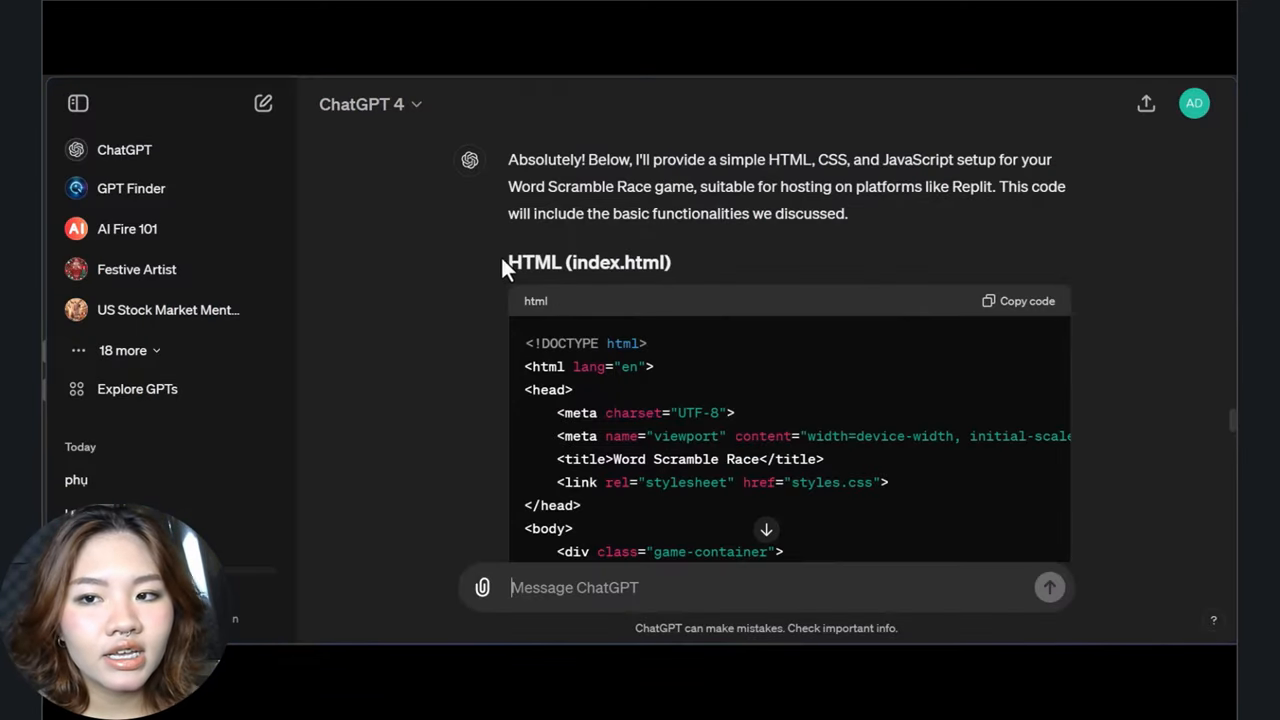
Paste ChatGPT's HTML into index.html and replace style.css contents with the generated CSS.
left_click(1020, 300)
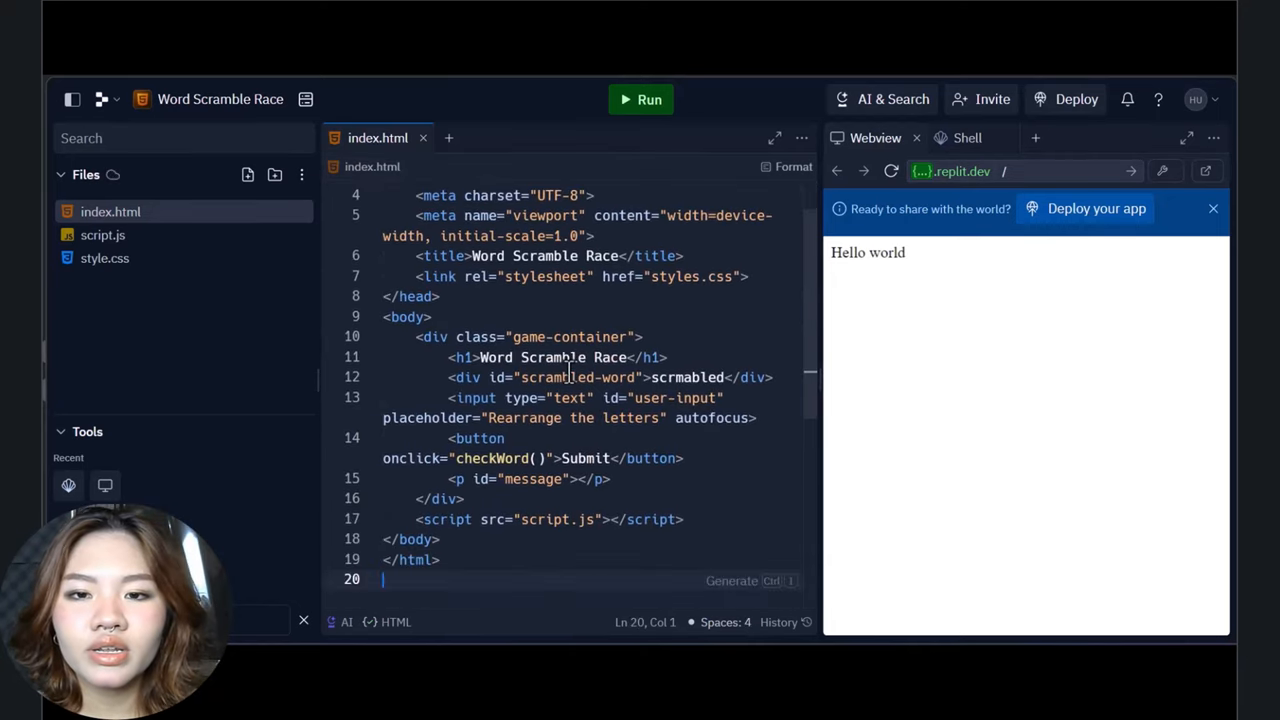
mouse_move(102, 235)
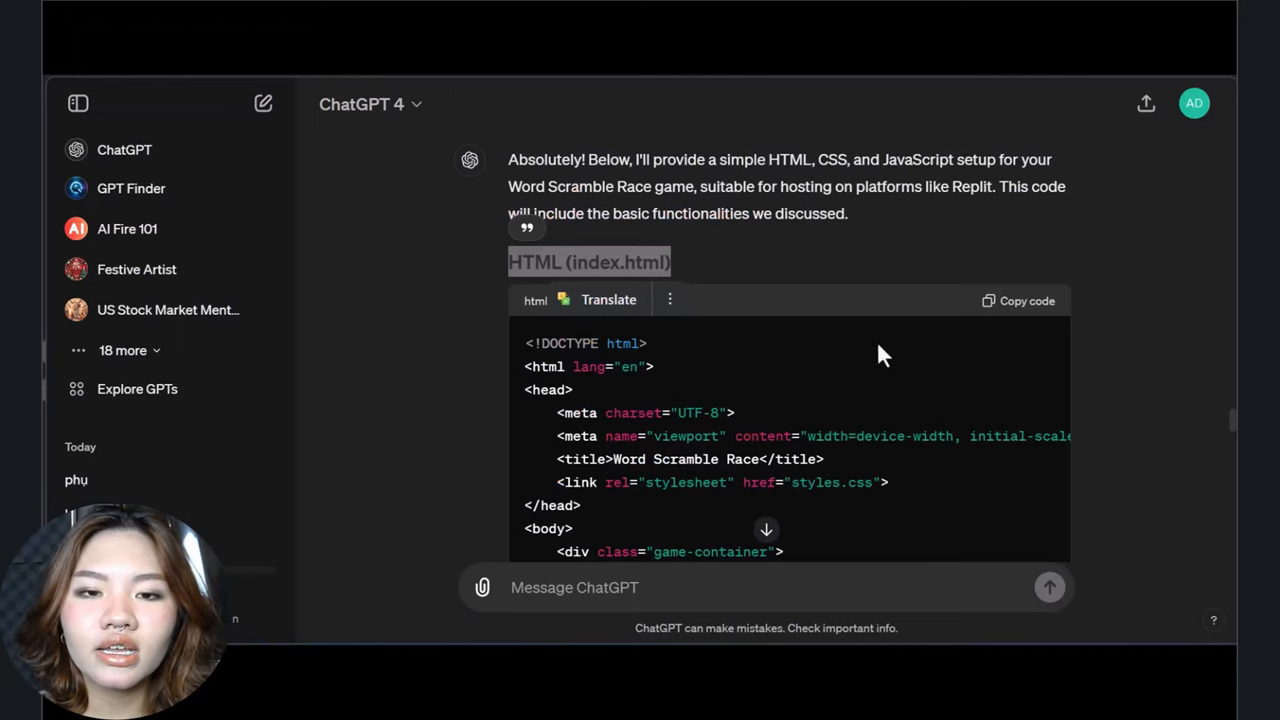
scroll("down", 3)
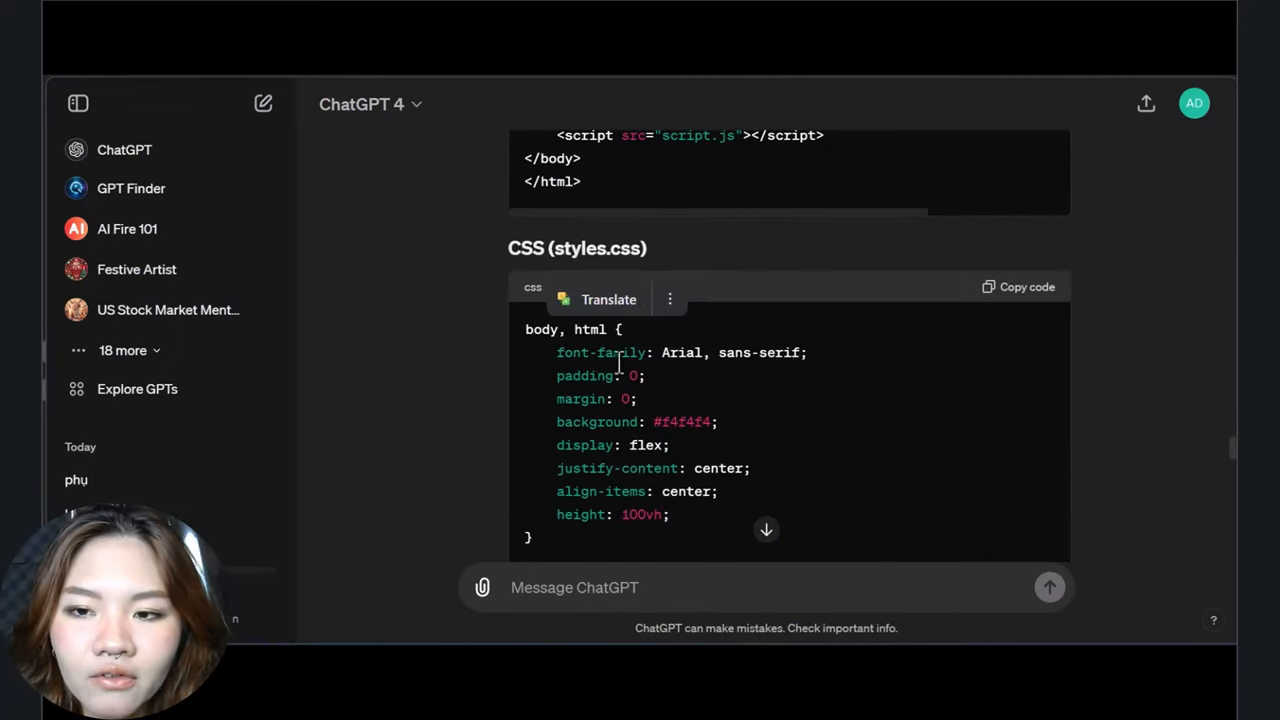
left_click(1018, 287)
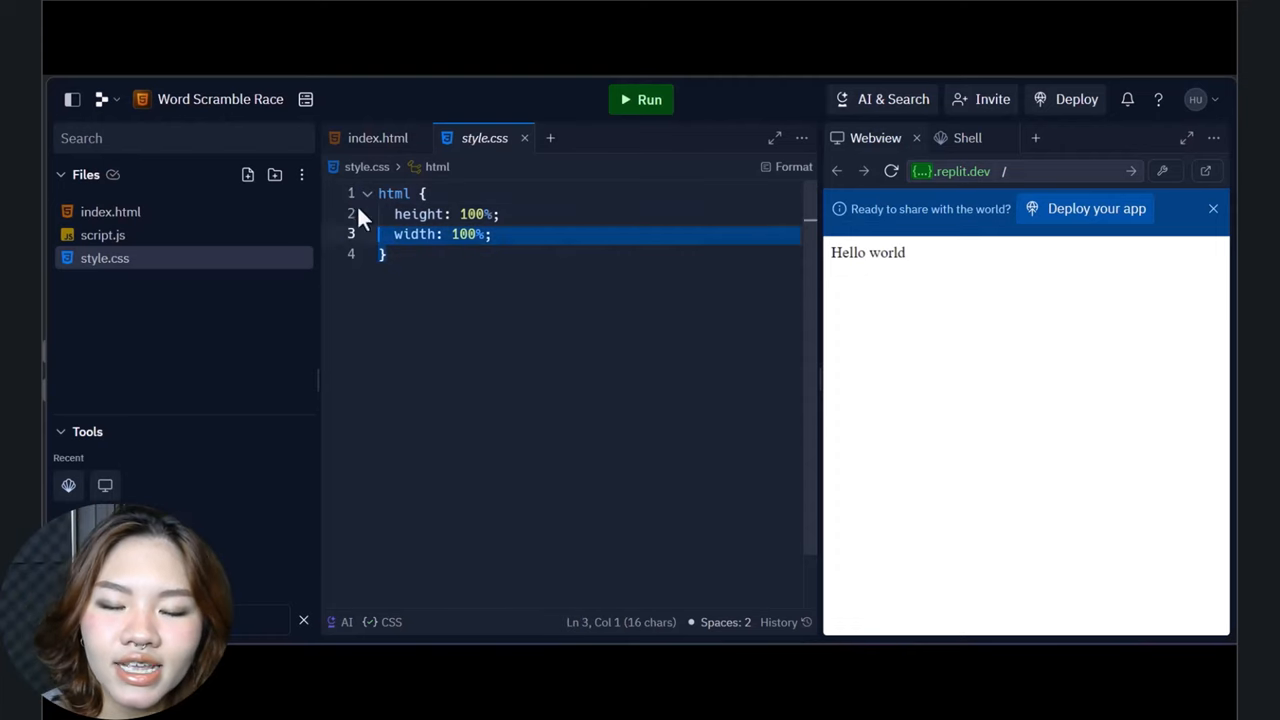
key("ctrl+a")
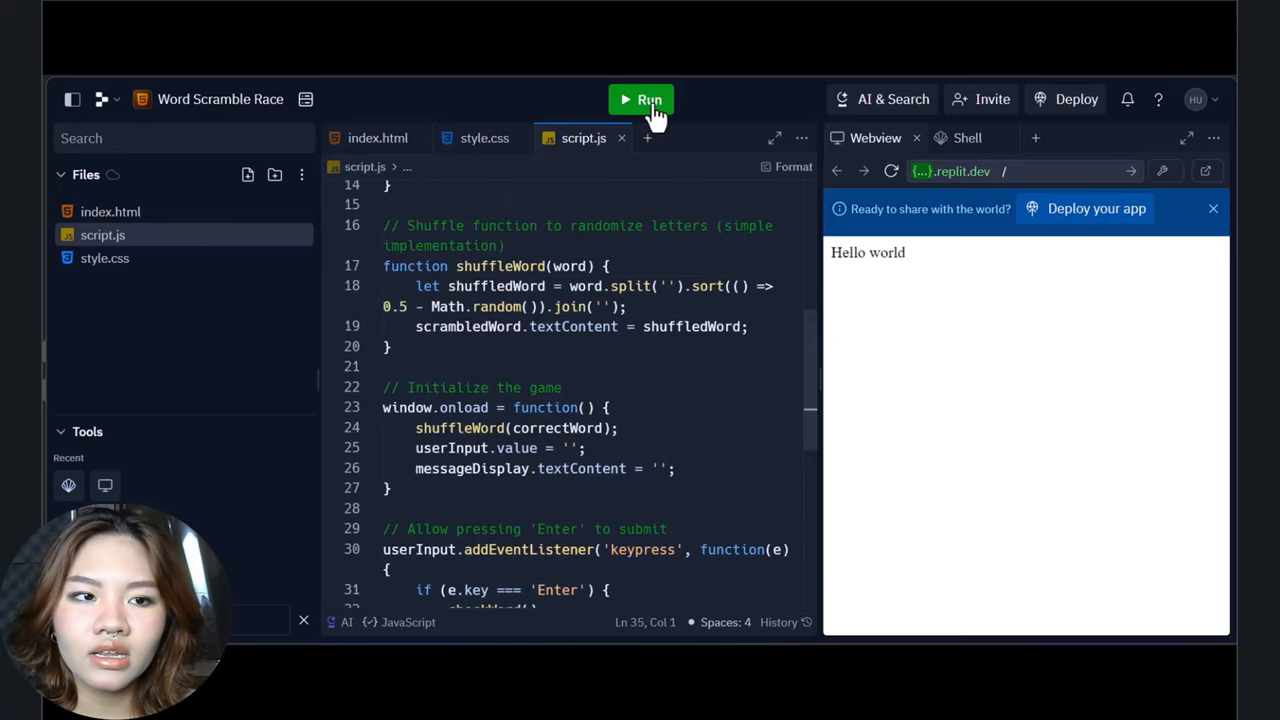
Run the game and submit a wrong guess, getting 'That's not right. Try again!'.
left_click(641, 99)
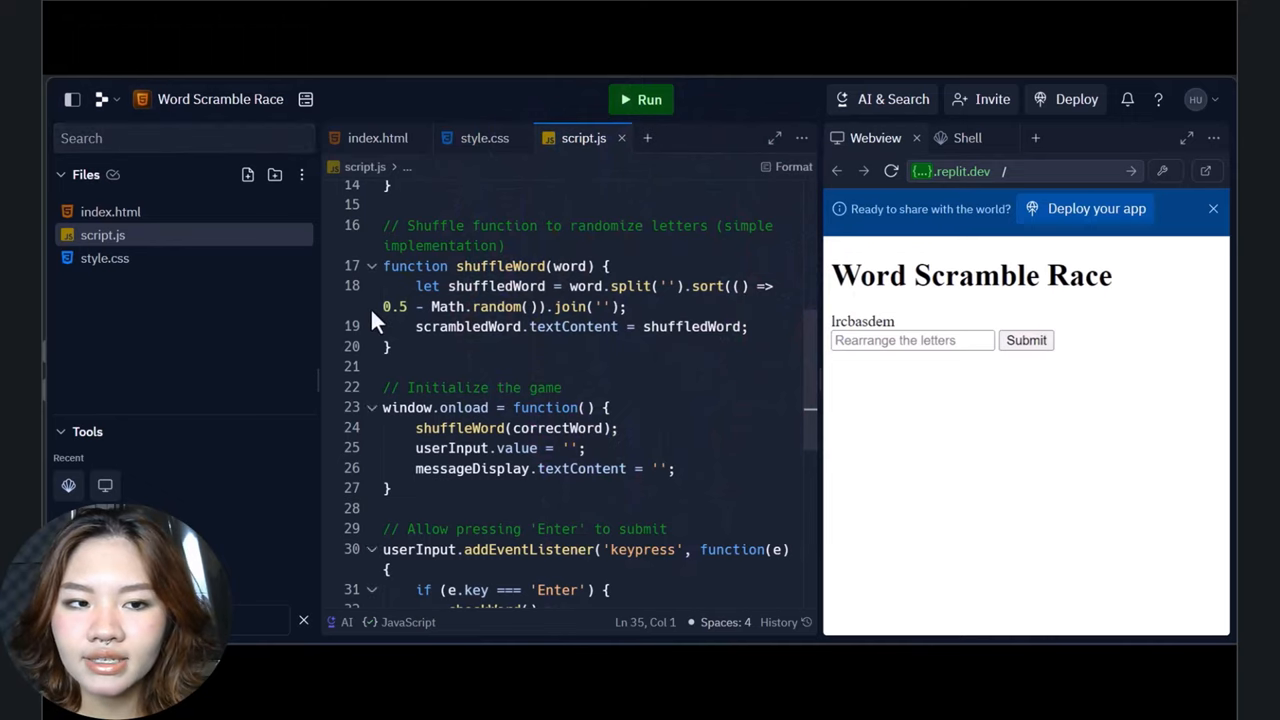
left_click(910, 340)
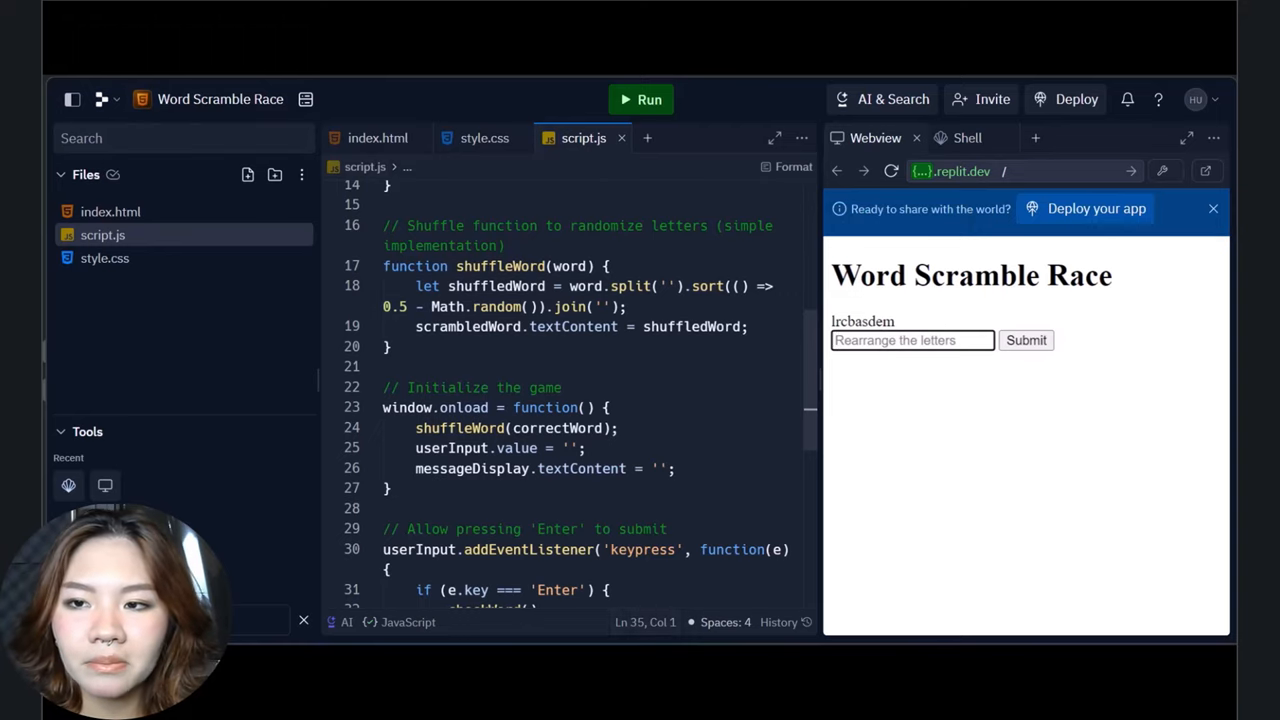
left_click(1025, 292)
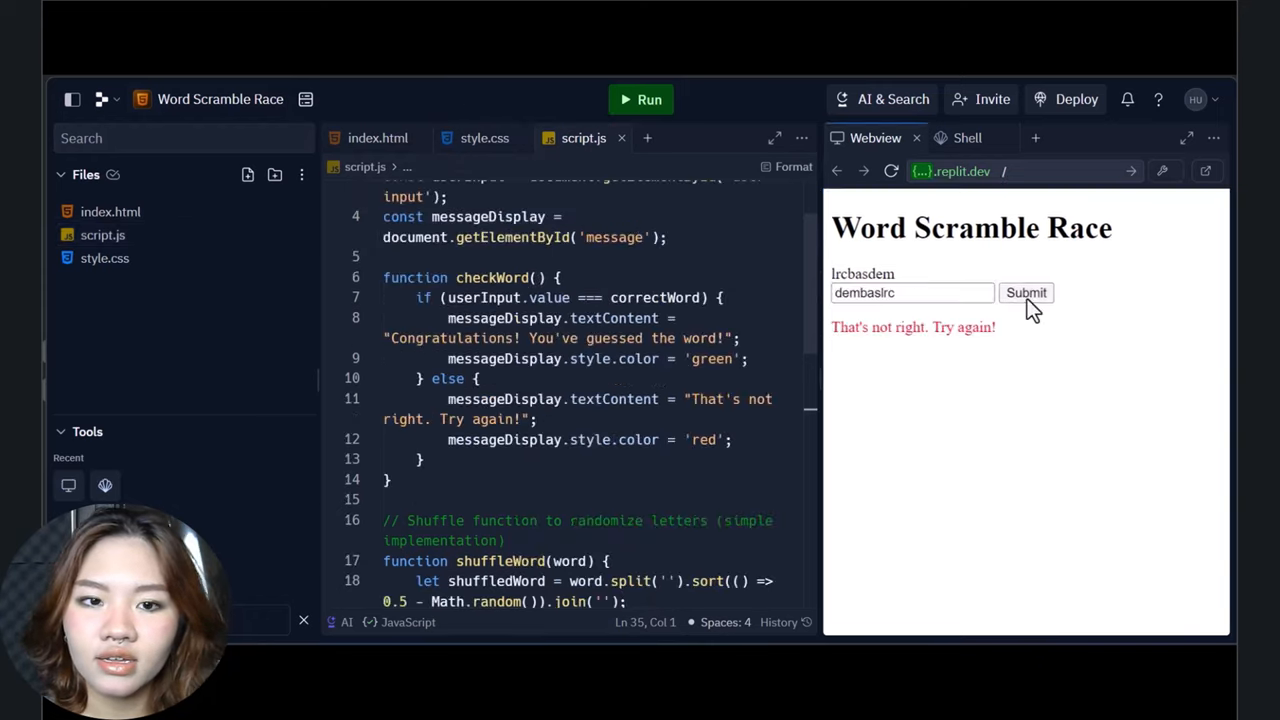